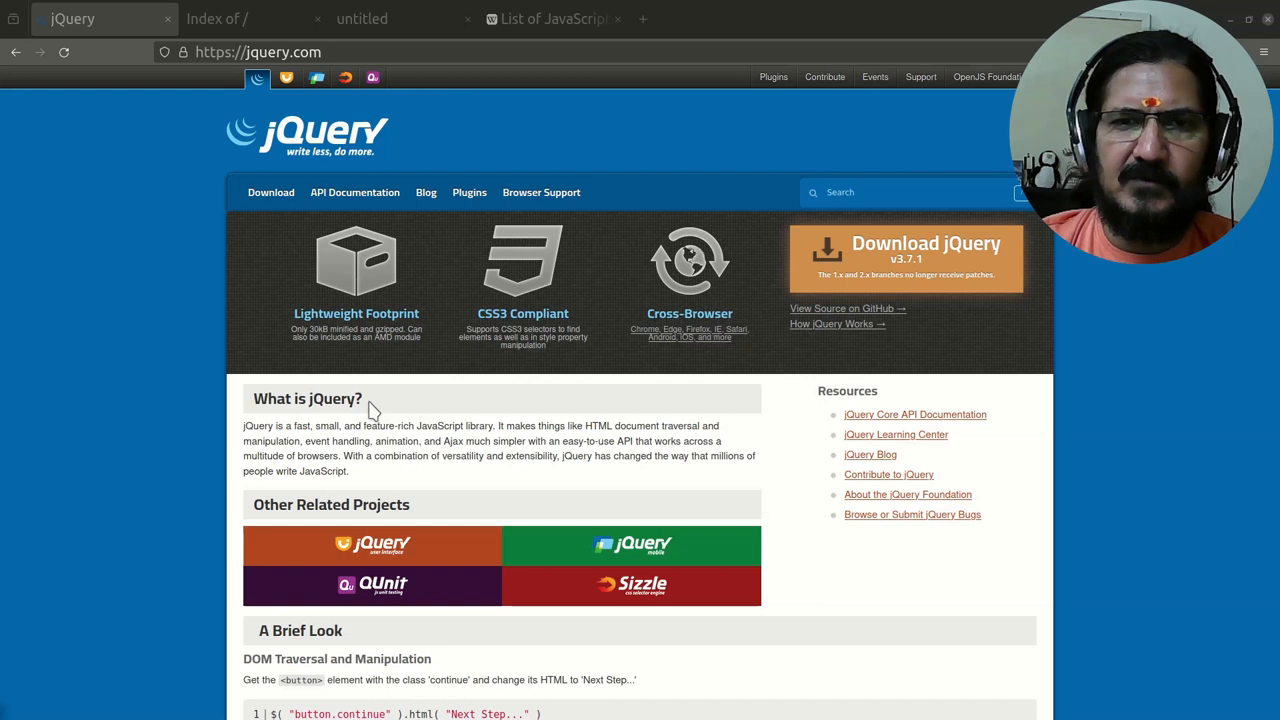
{"action": "mouse_move", "coordinate": [442, 380]}
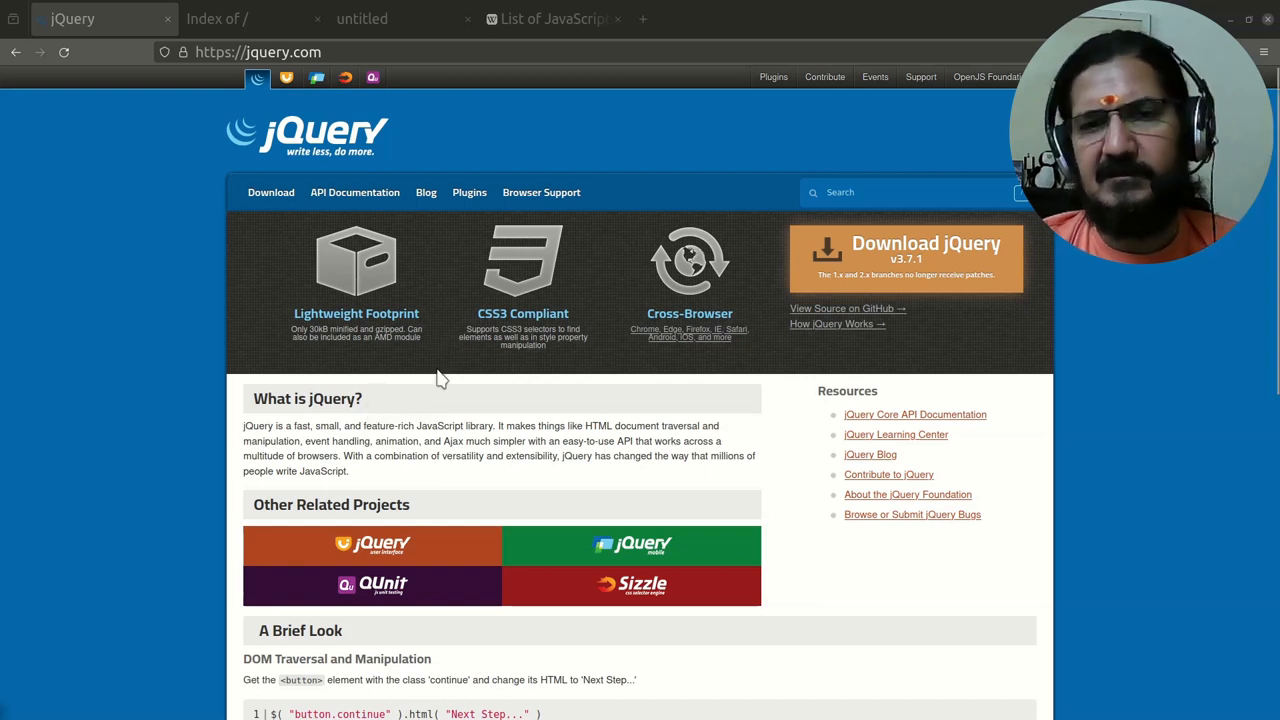
{"action": "mouse_move", "coordinate": [445, 349]}
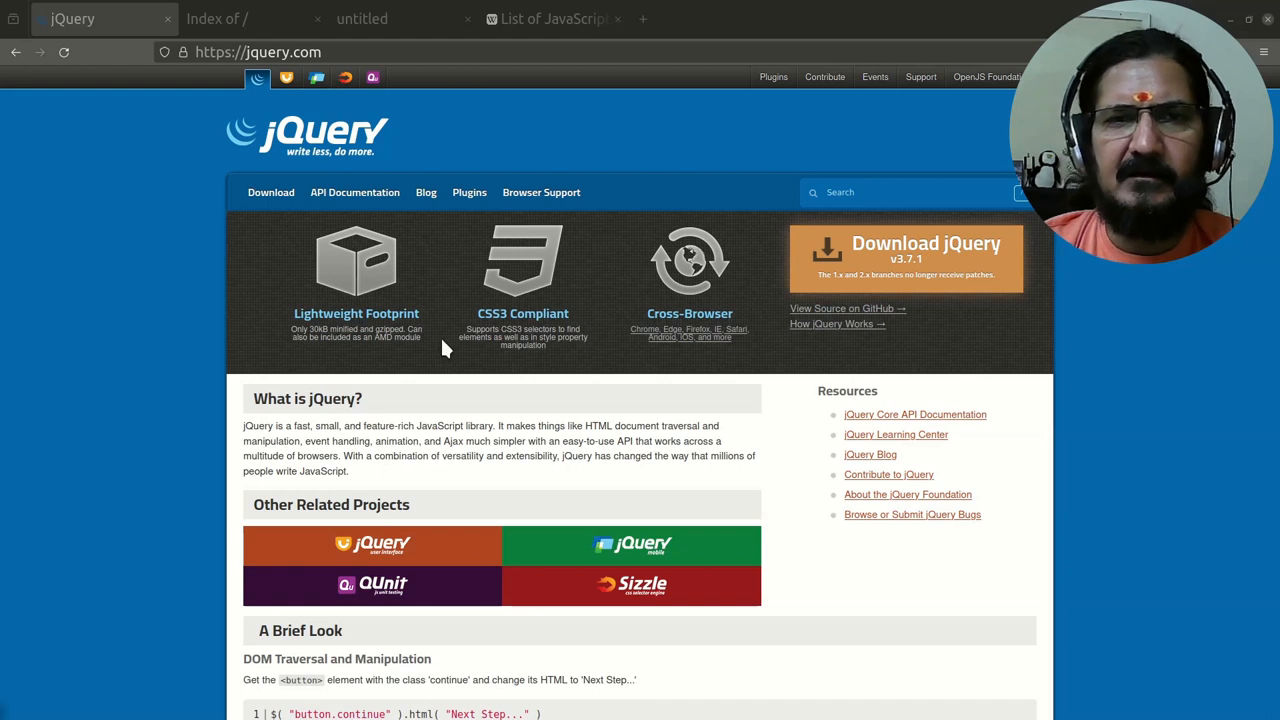
{"action": "mouse_move", "coordinate": [490, 437]}
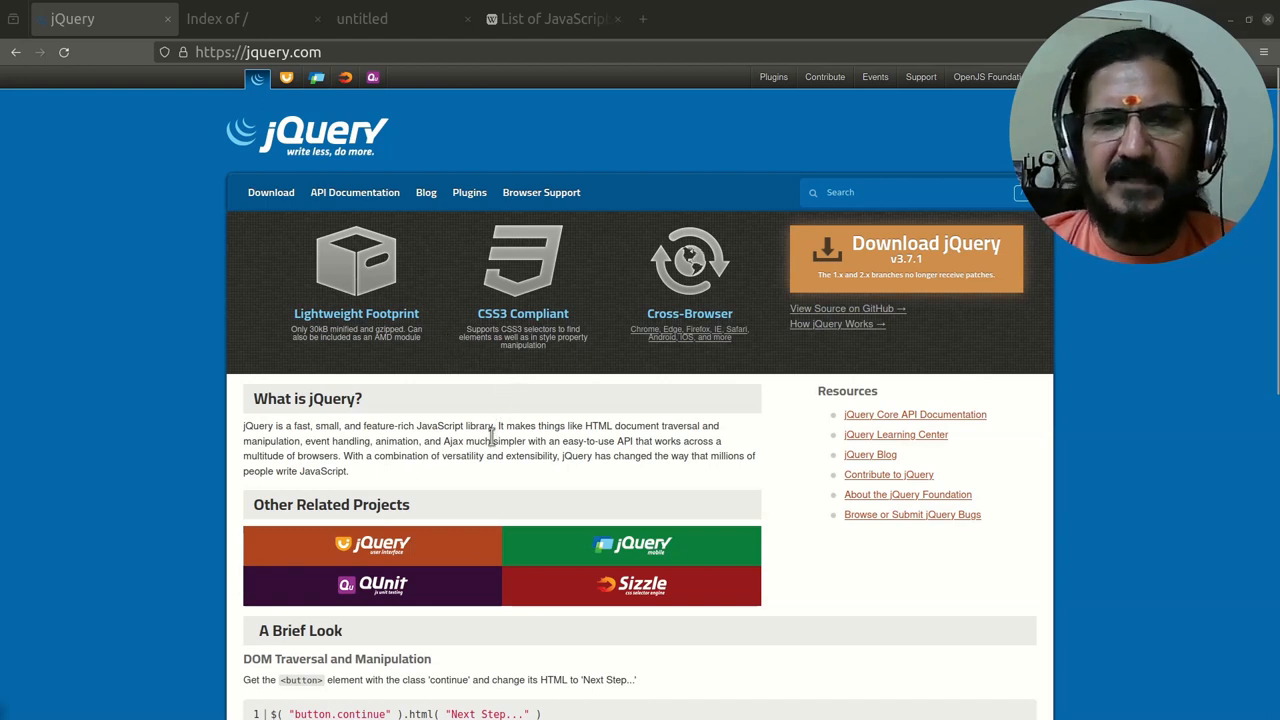
{"action": "mouse_move", "coordinate": [473, 425]}
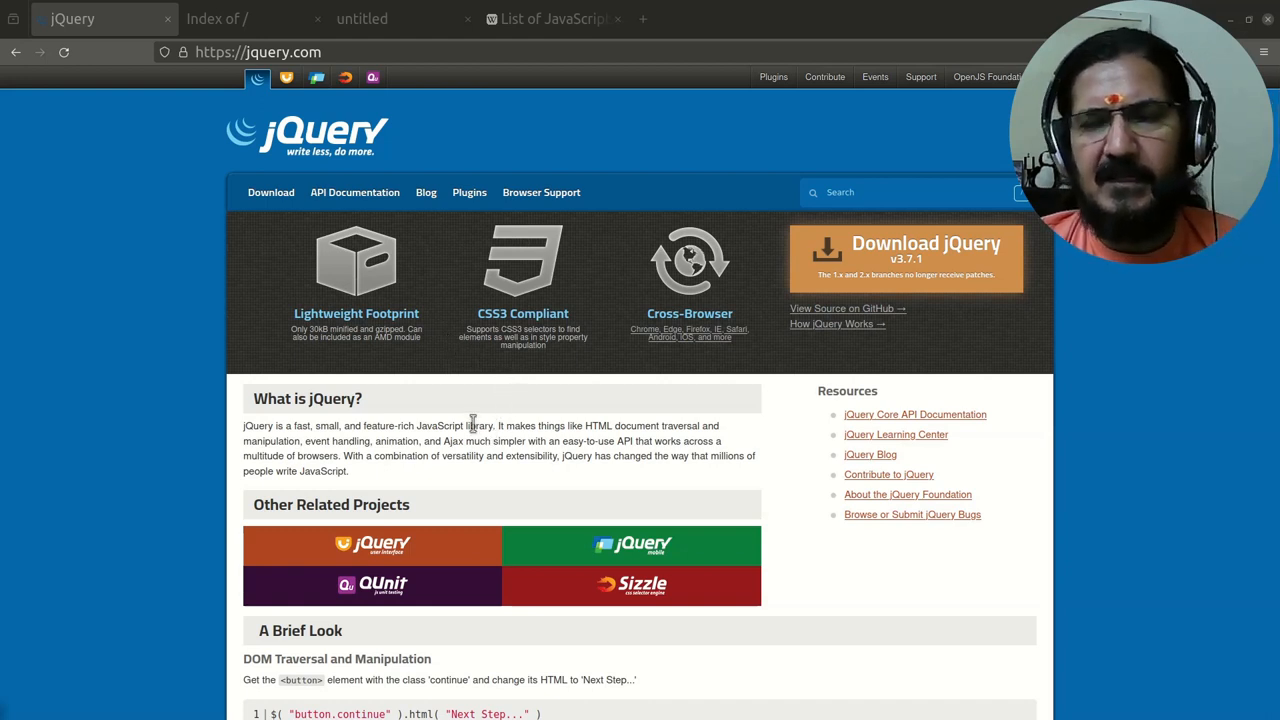
{"action": "mouse_move", "coordinate": [473, 408]}
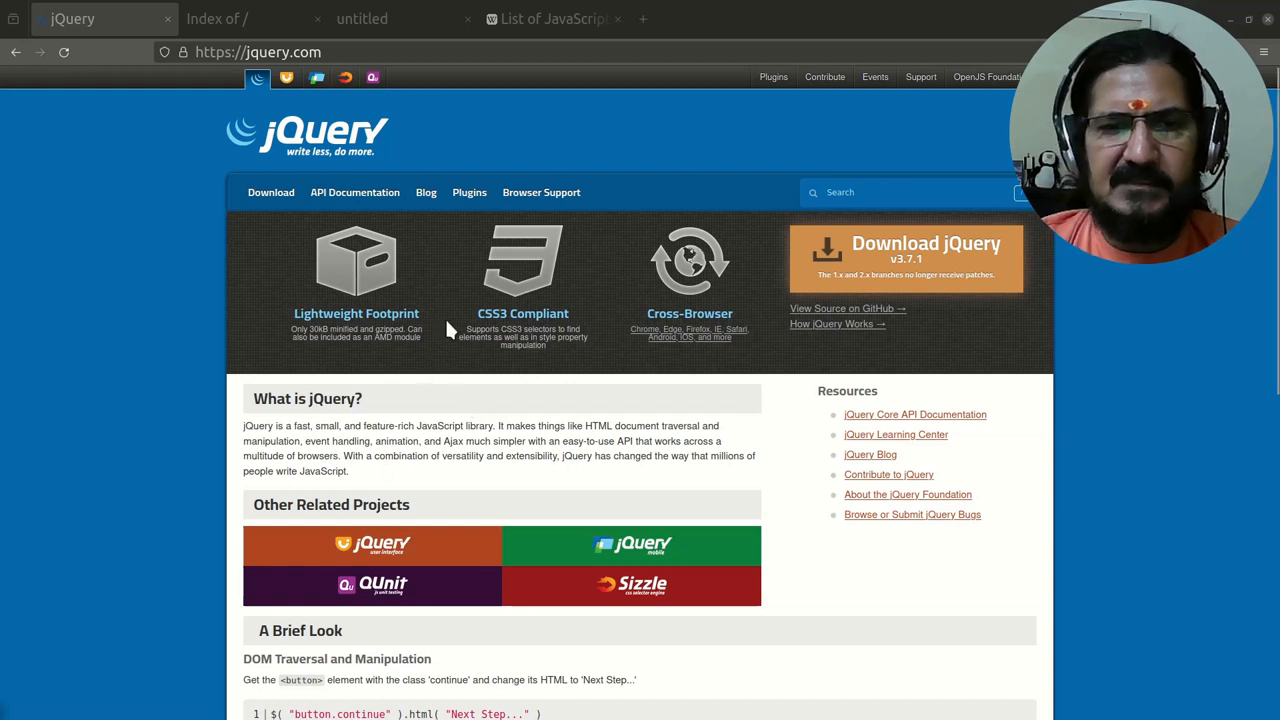
{"action": "mouse_move", "coordinate": [200, 347]}
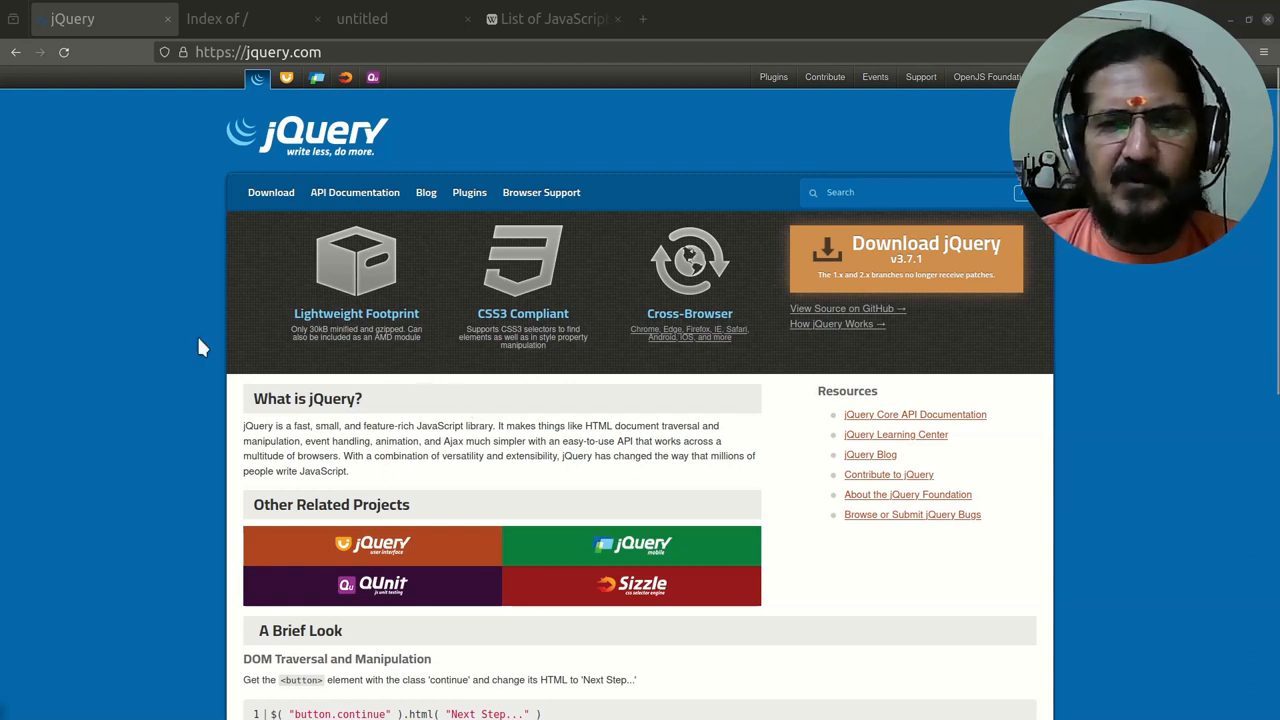
{"action": "mouse_move", "coordinate": [210, 296]}
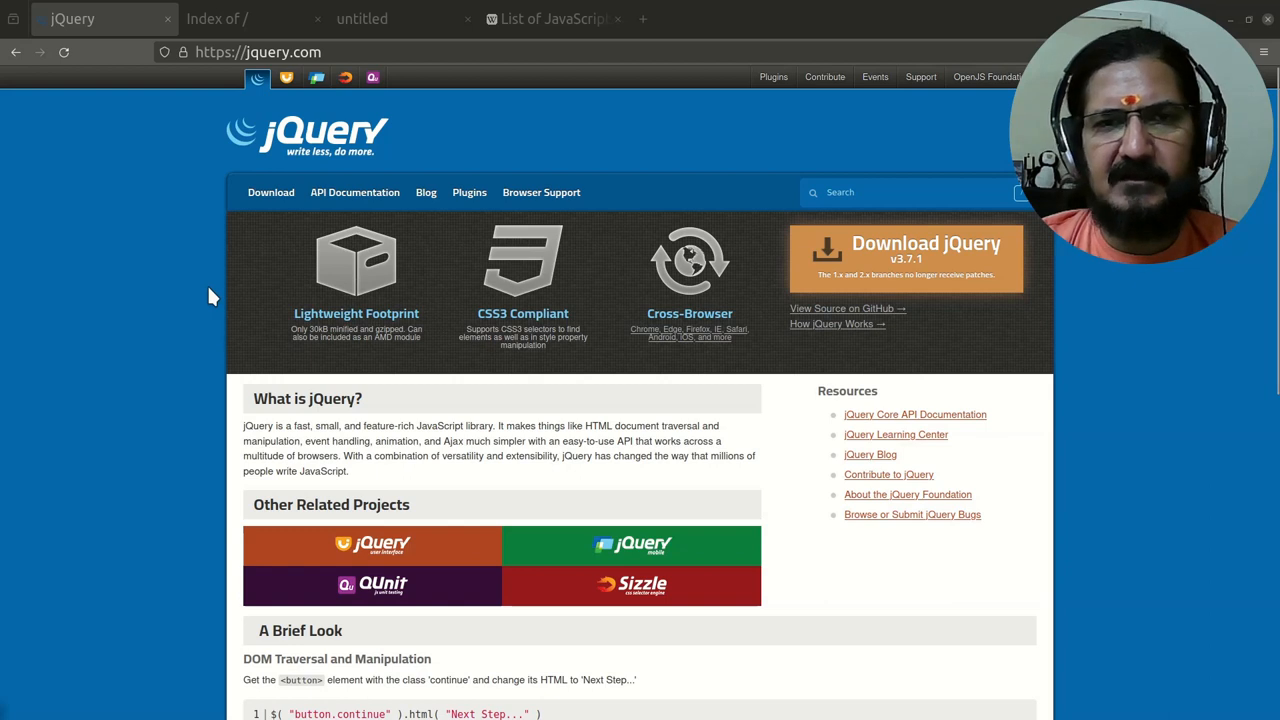
{"action": "mouse_move", "coordinate": [320, 272]}
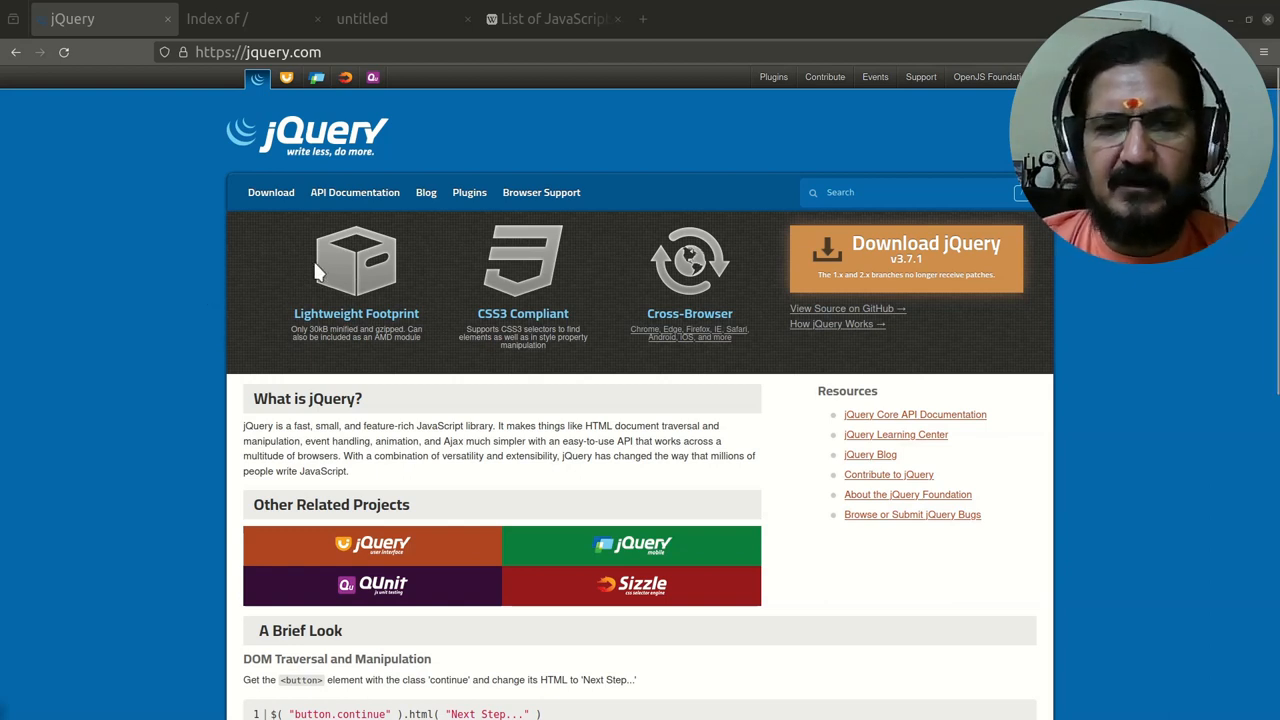
{"action": "mouse_move", "coordinate": [300, 370]}
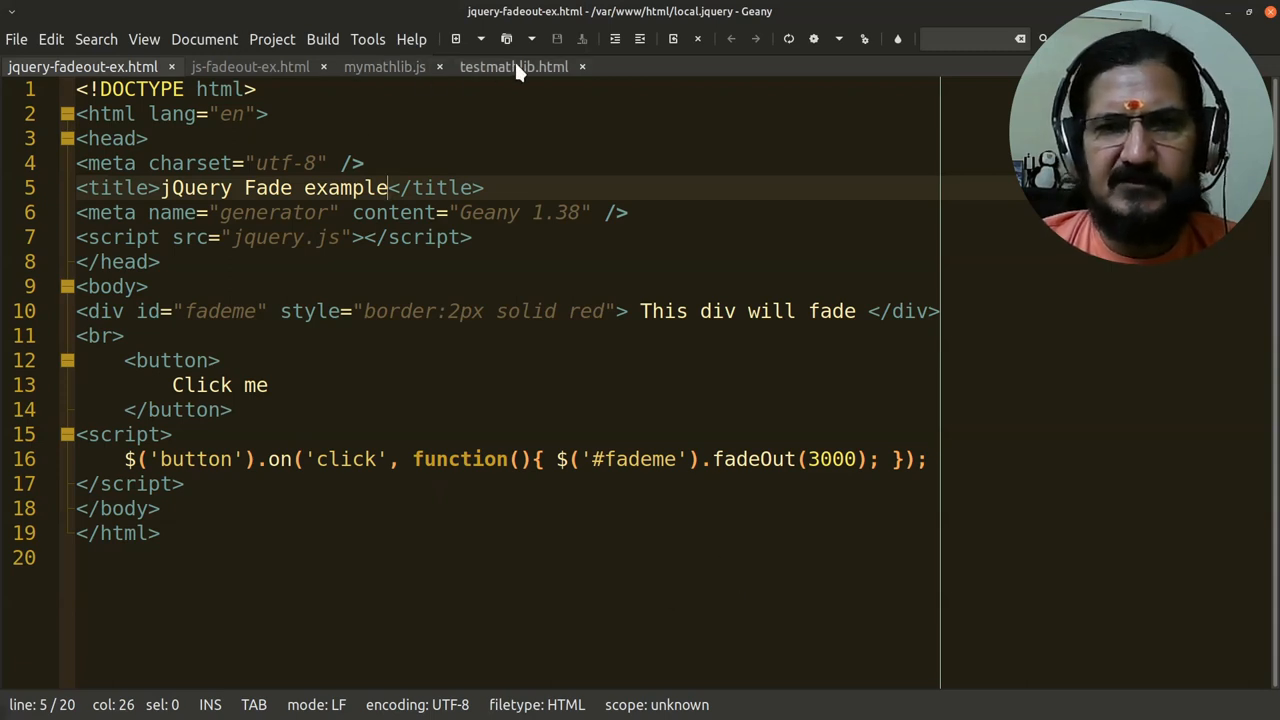
- Show the mymathlib.js library with its areasquare, mycube and circle functions
{"action": "left_click", "coordinate": [384, 66]}
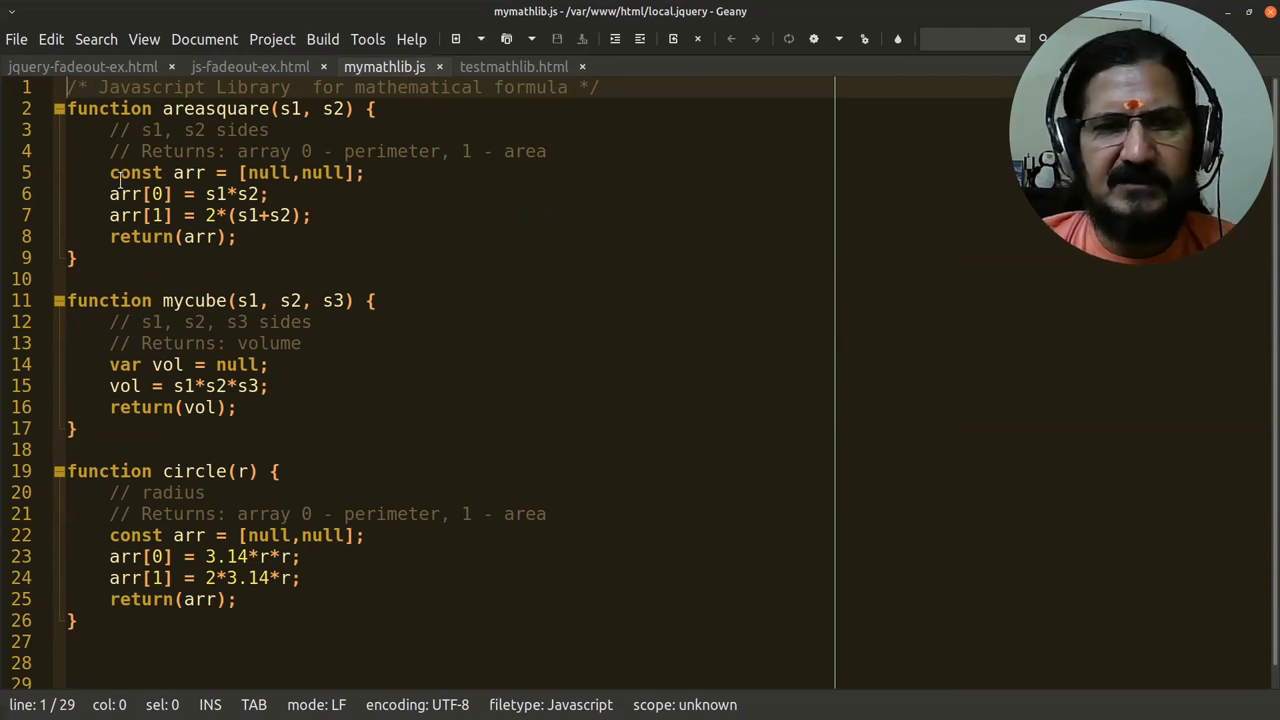
{"action": "mouse_move", "coordinate": [668, 321]}
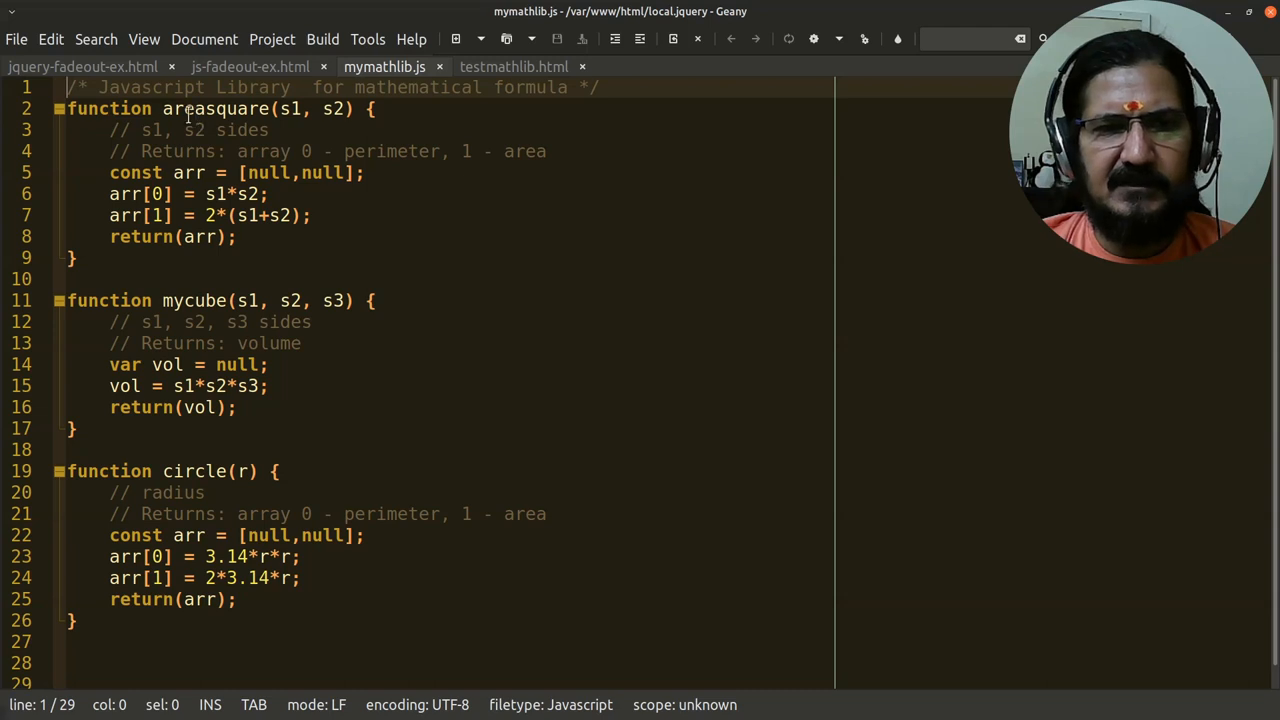
{"action": "mouse_move", "coordinate": [499, 343]}
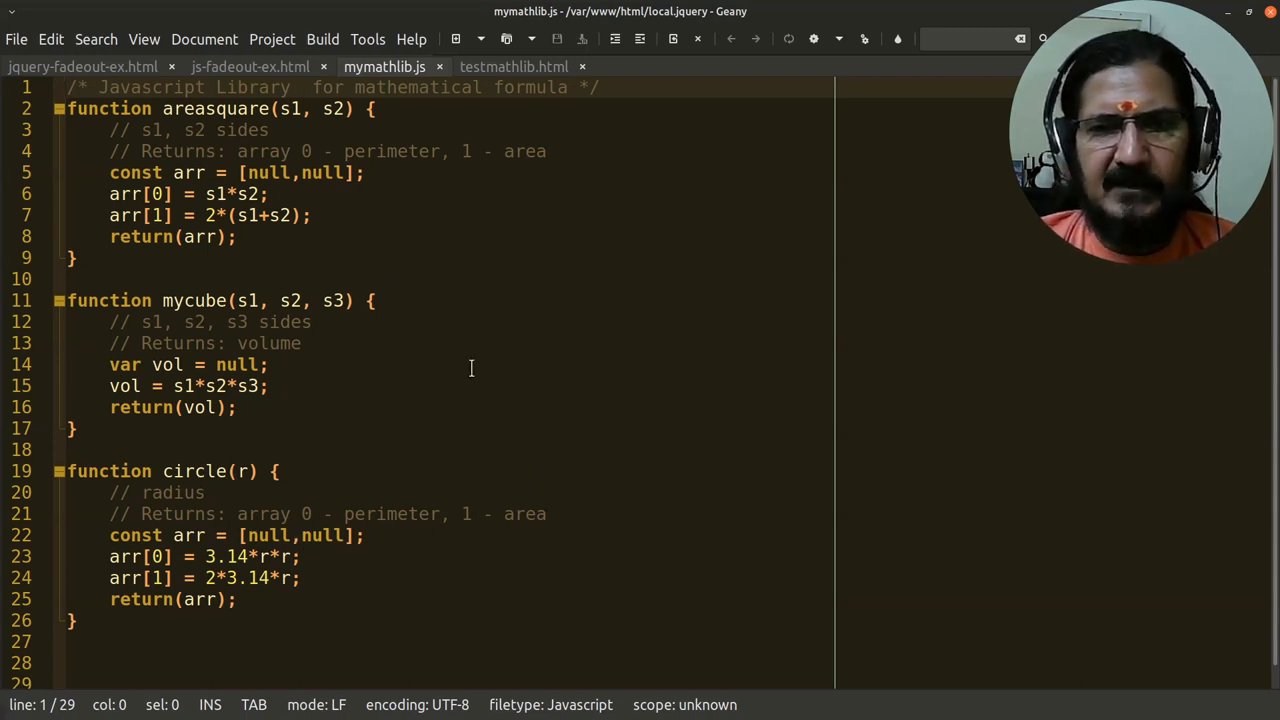
{"action": "mouse_move", "coordinate": [469, 285]}
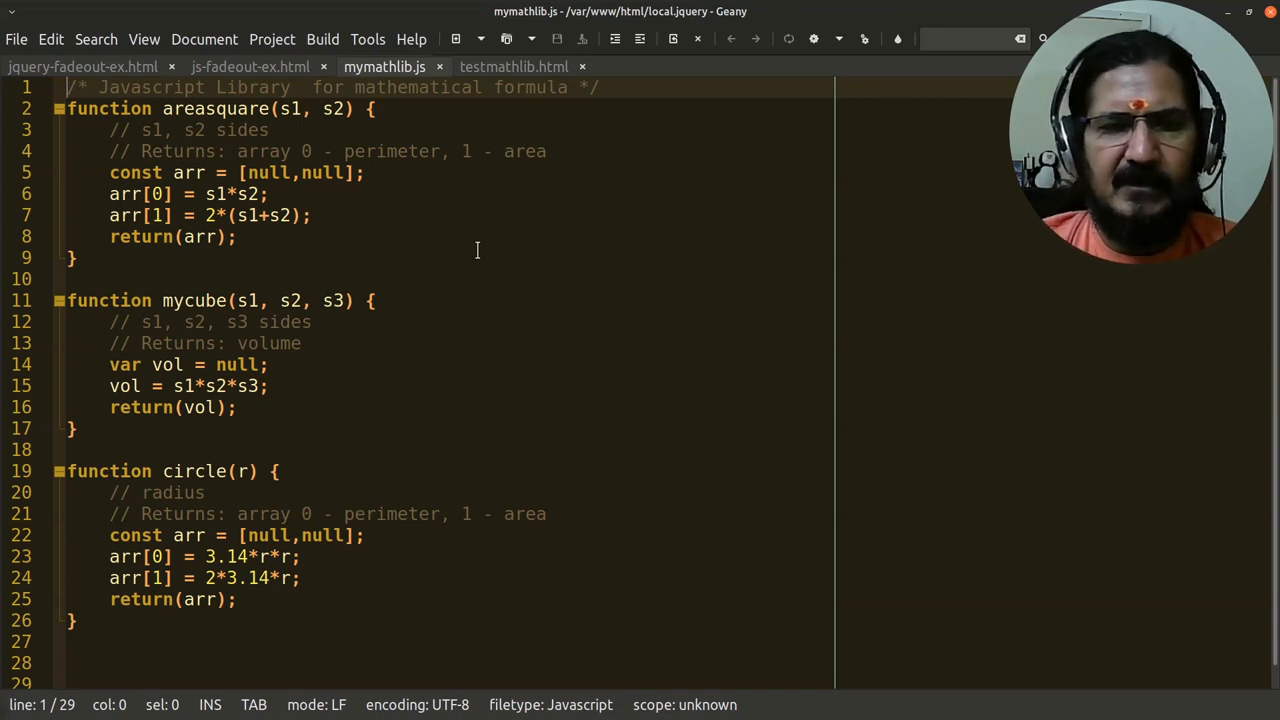
{"action": "mouse_move", "coordinate": [445, 468]}
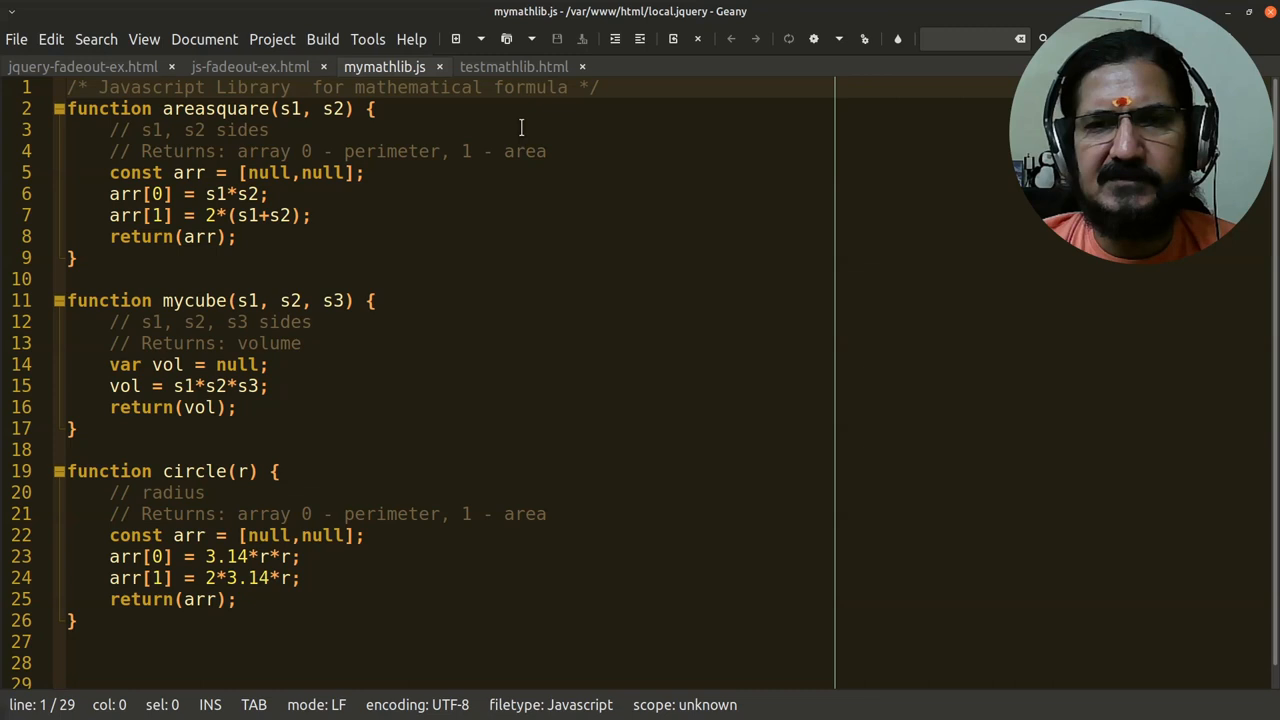
{"action": "mouse_move", "coordinate": [514, 67]}
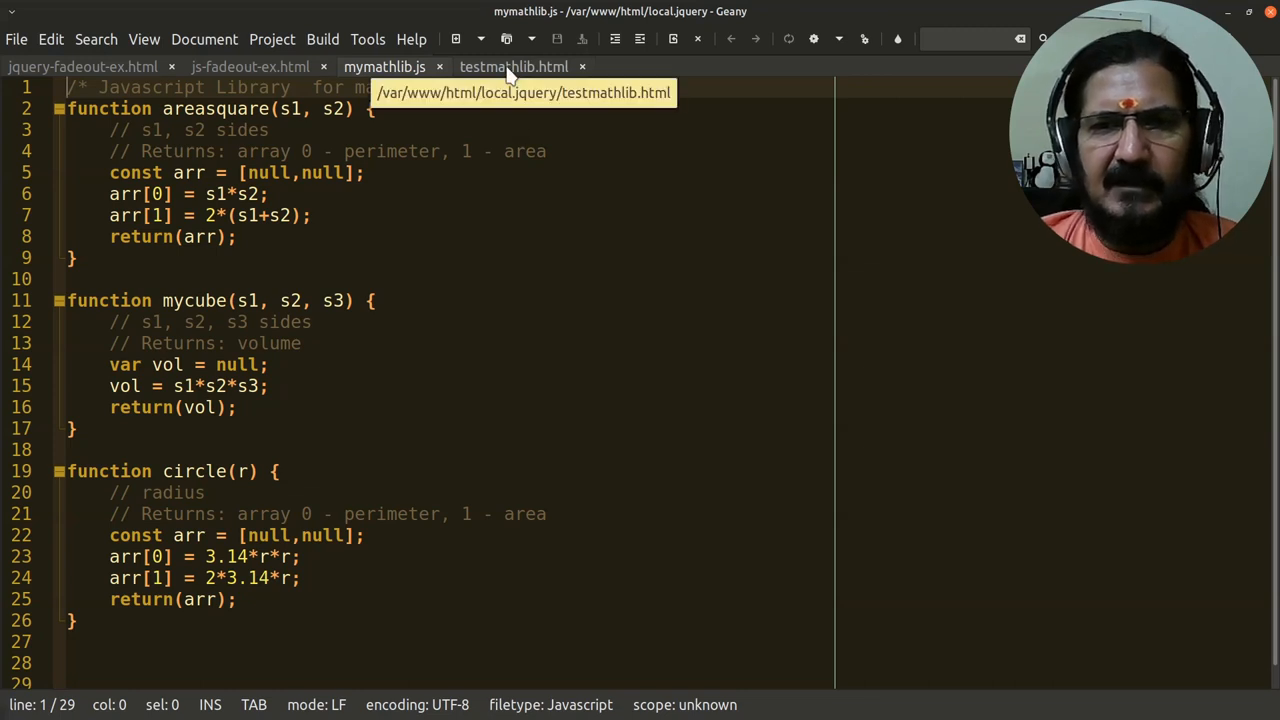
- Review testmathlib.html's side inputs and its square, circle and cuboid result buttons
{"action": "left_click", "coordinate": [514, 67]}
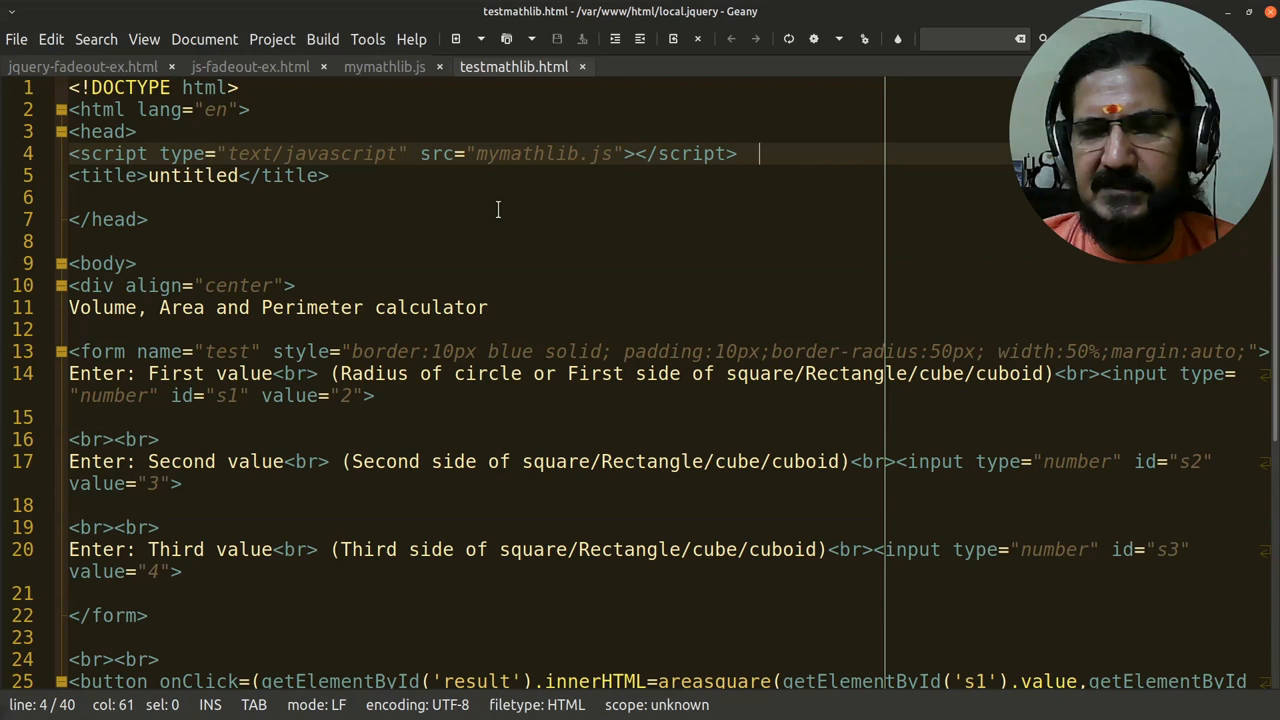
{"action": "mouse_move", "coordinate": [615, 295]}
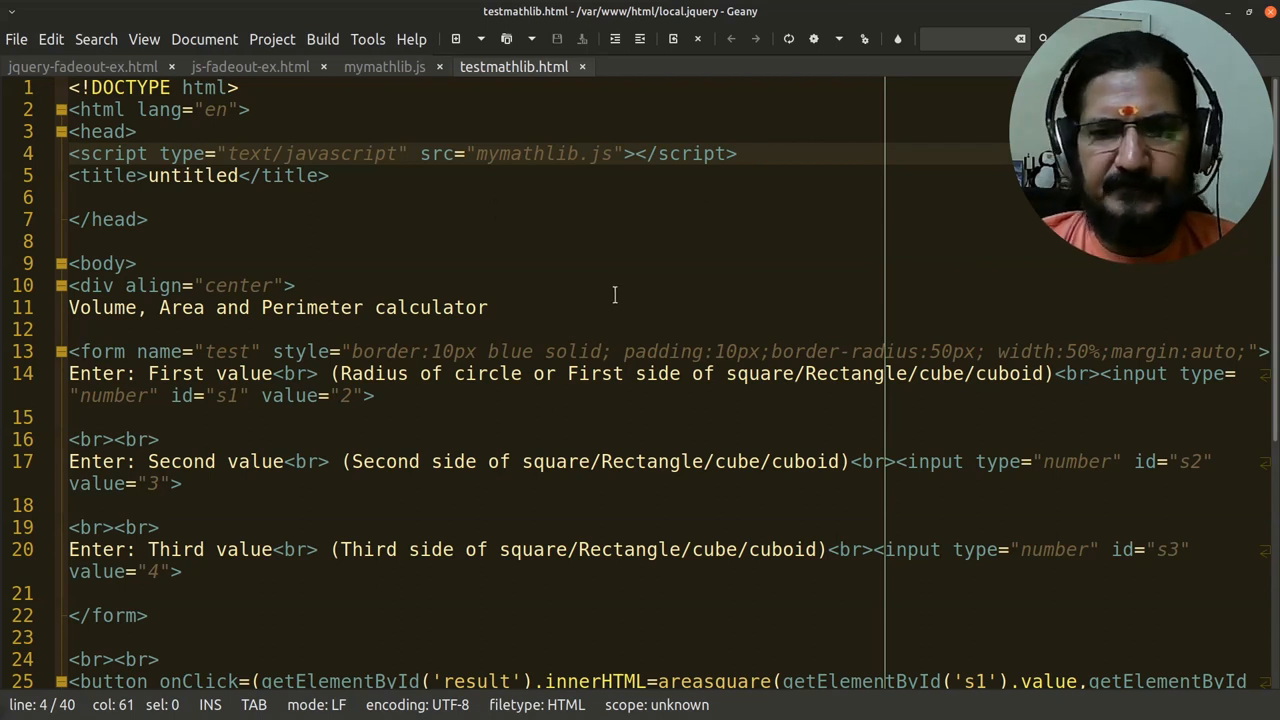
{"action": "scroll", "scroll_direction": "down", "scroll_amount": 3}
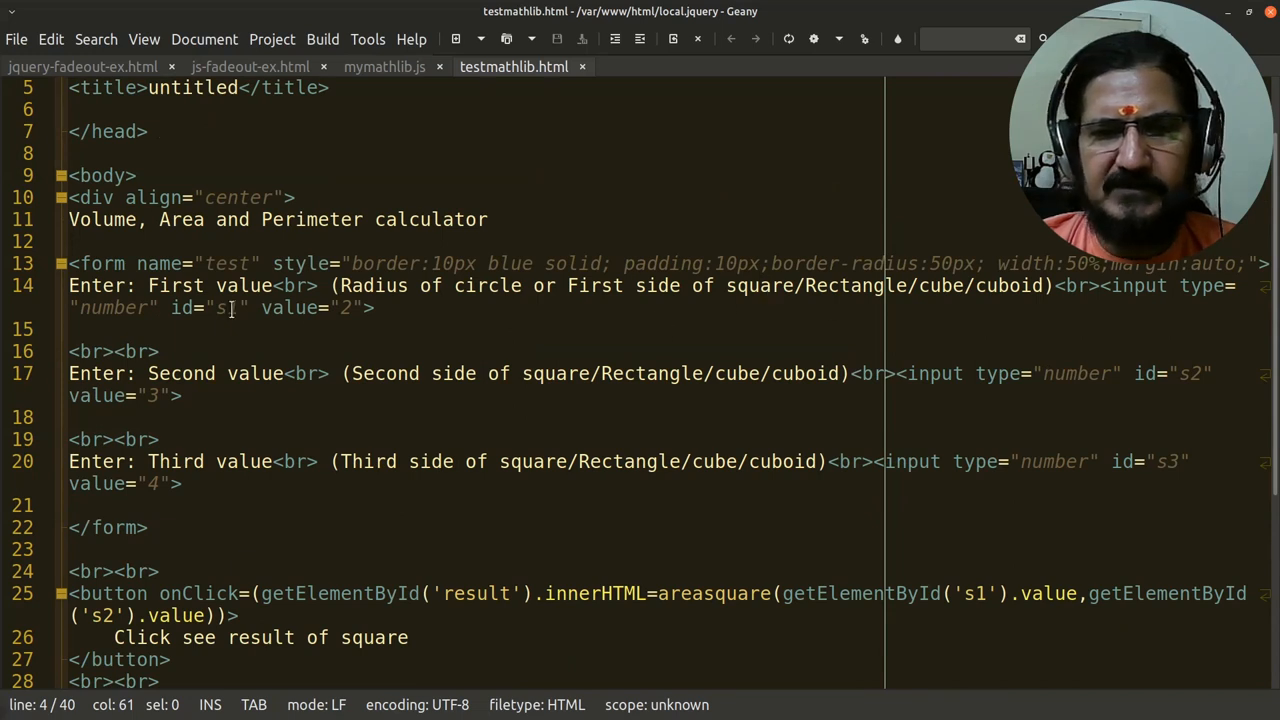
{"action": "scroll", "scroll_direction": "down", "scroll_amount": 3}
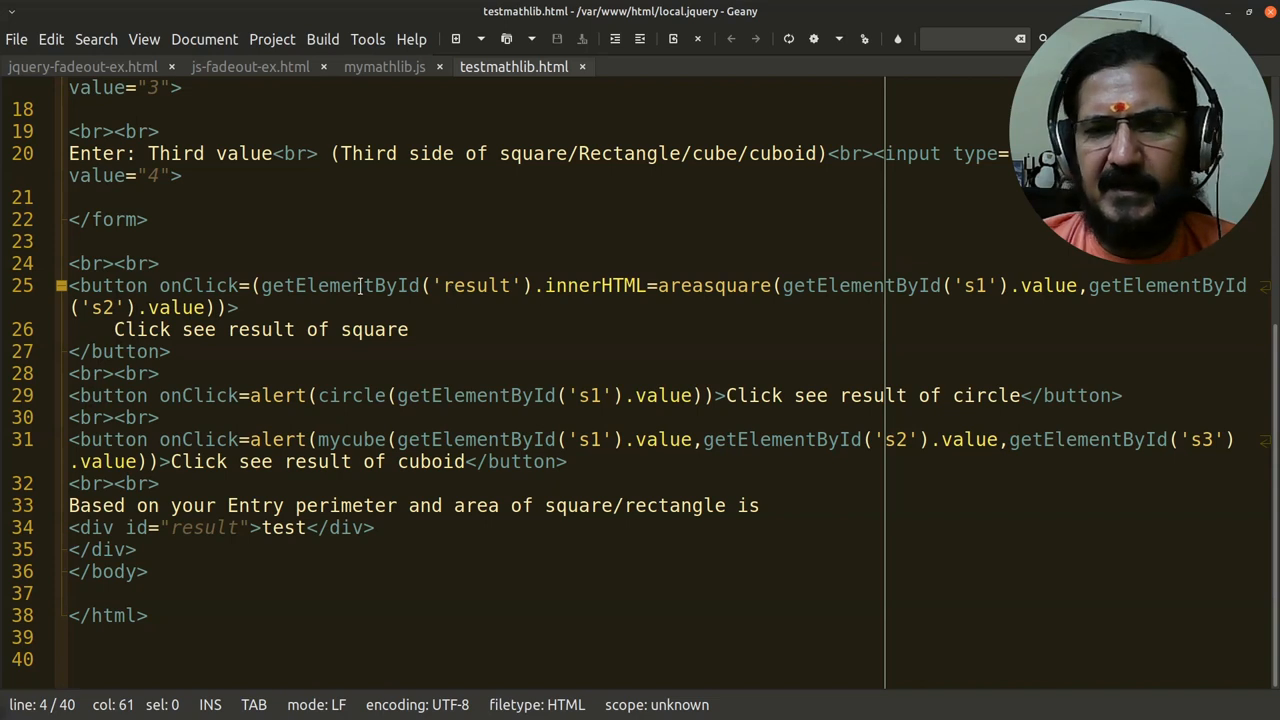
{"action": "mouse_move", "coordinate": [589, 263]}
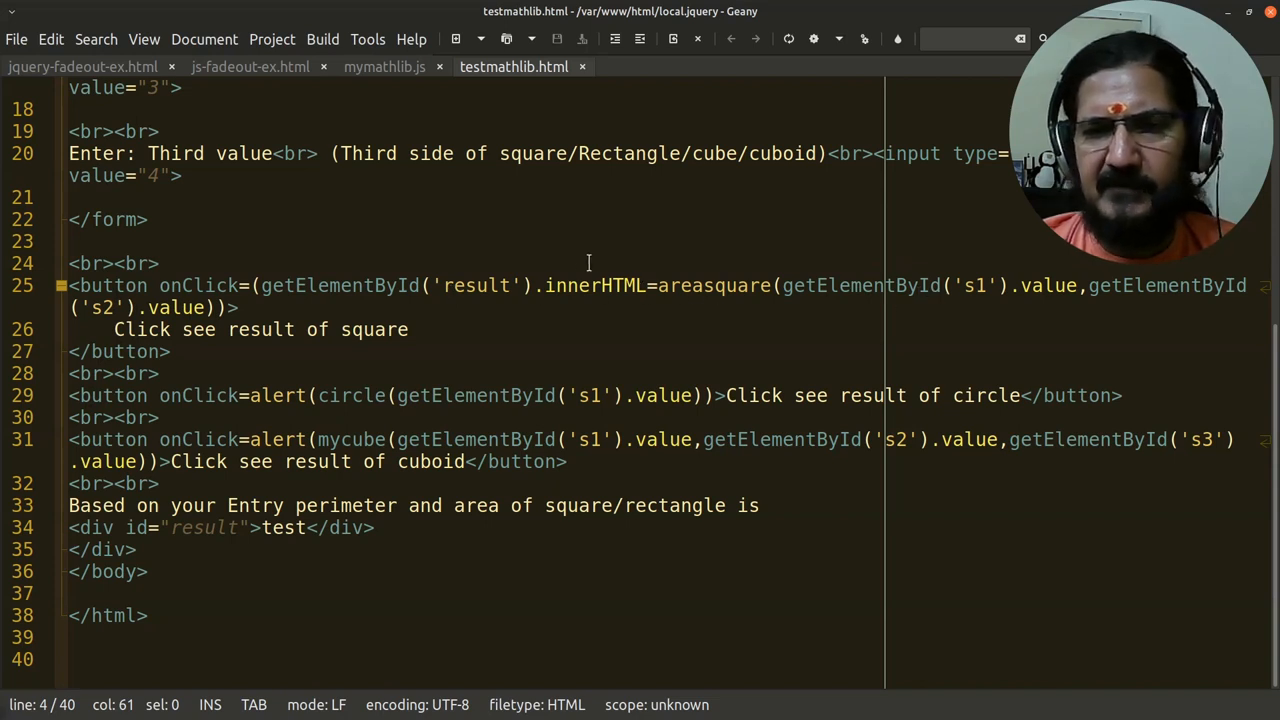
{"action": "left_click", "coordinate": [658, 285]}
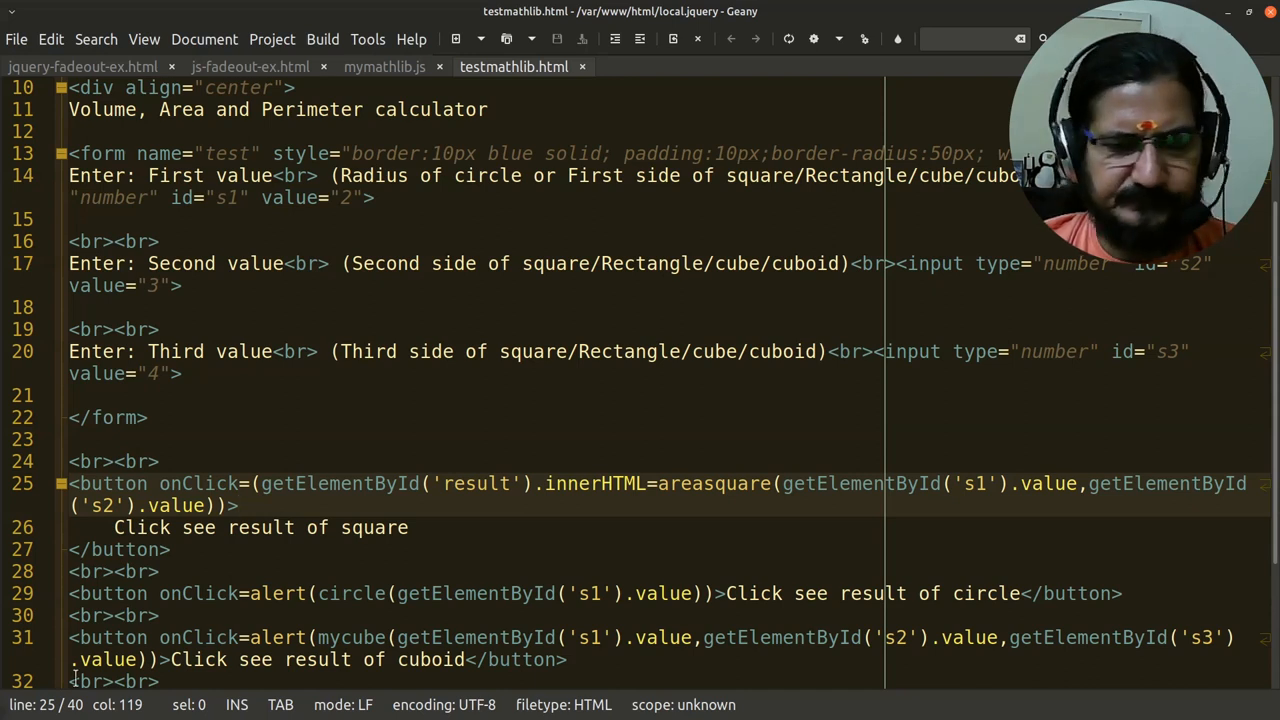
{"action": "mouse_move", "coordinate": [384, 380]}
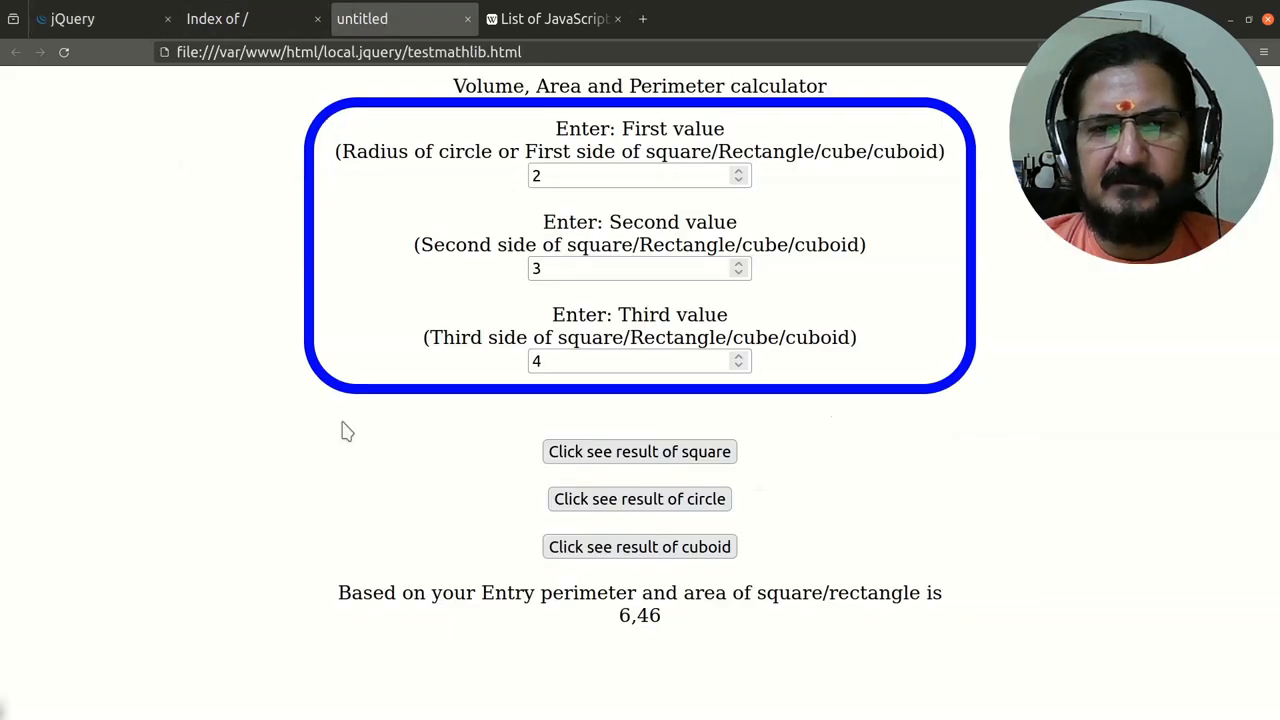
{"action": "mouse_move", "coordinate": [380, 517]}
{"action": "type", "text": "6"}
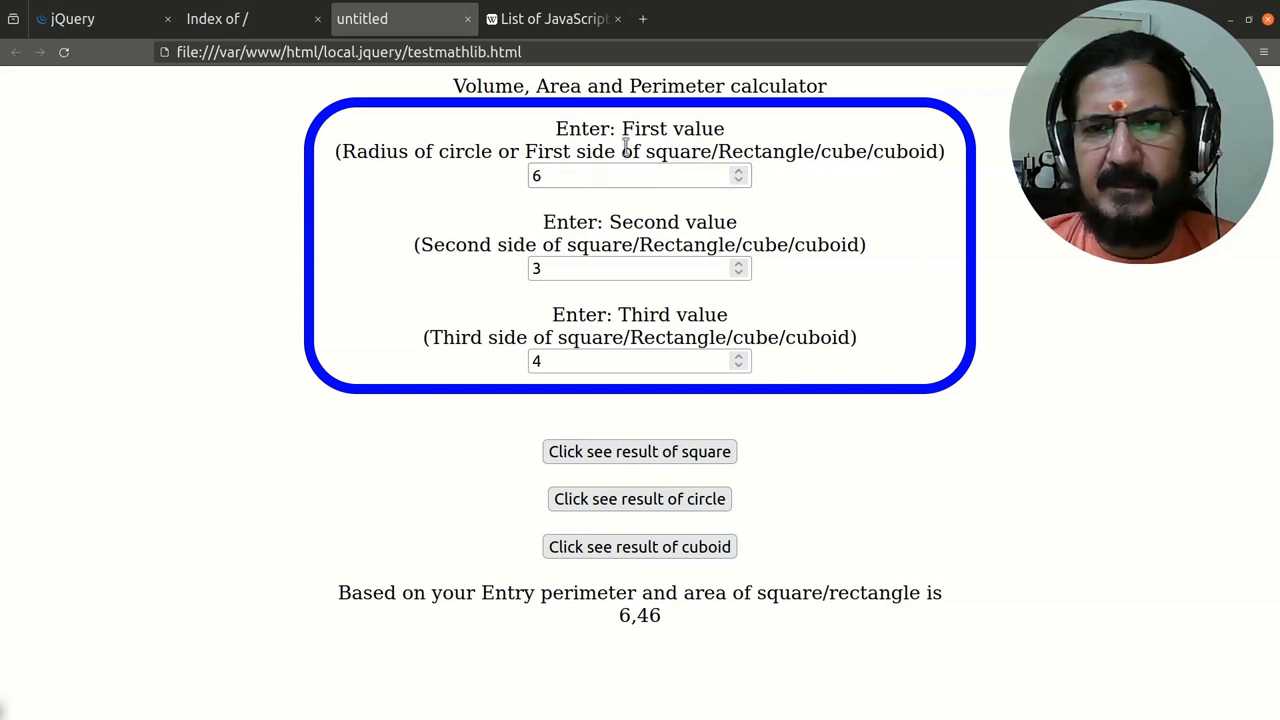
{"action": "mouse_move", "coordinate": [785, 172]}
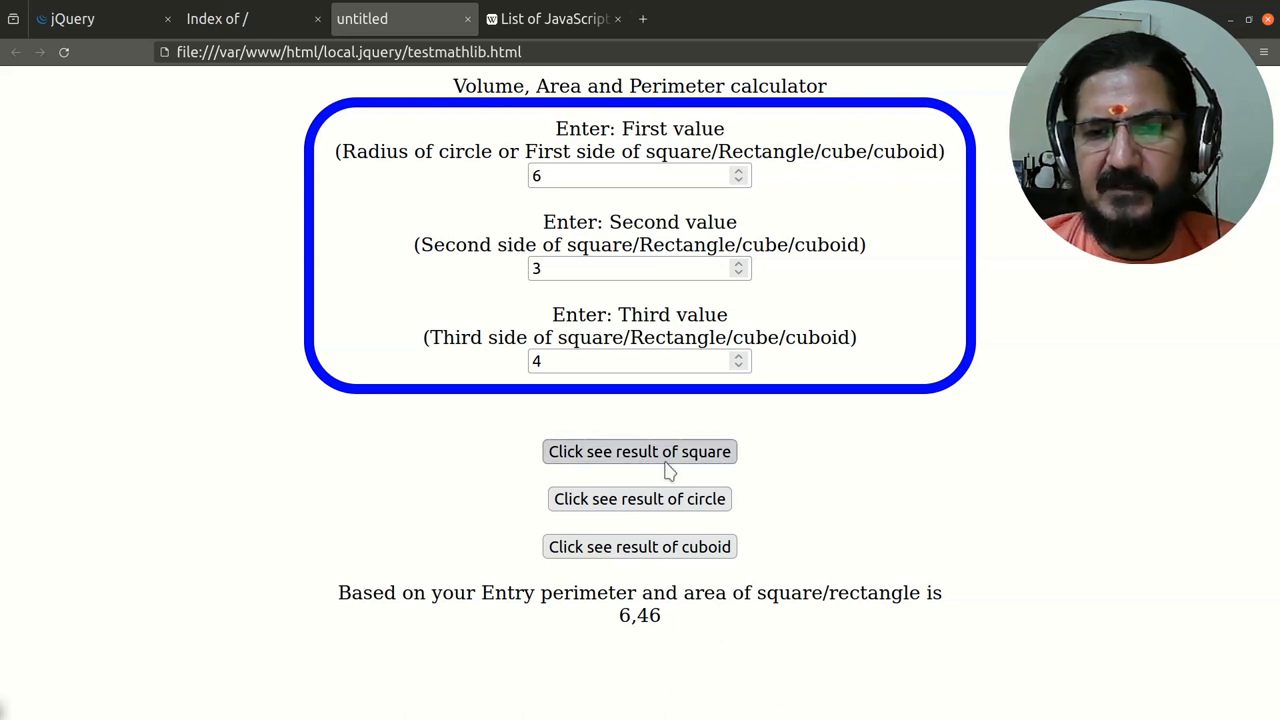
{"action": "left_click", "coordinate": [639, 451]}
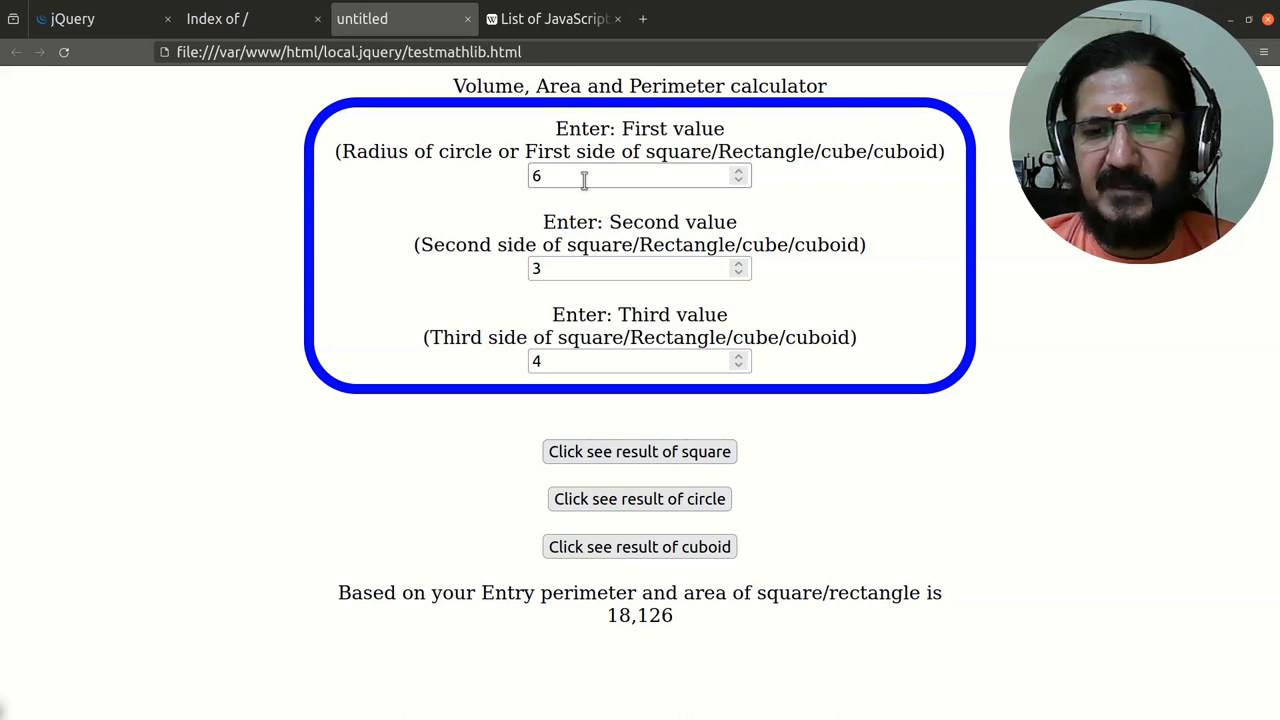
{"action": "mouse_move", "coordinate": [765, 597]}
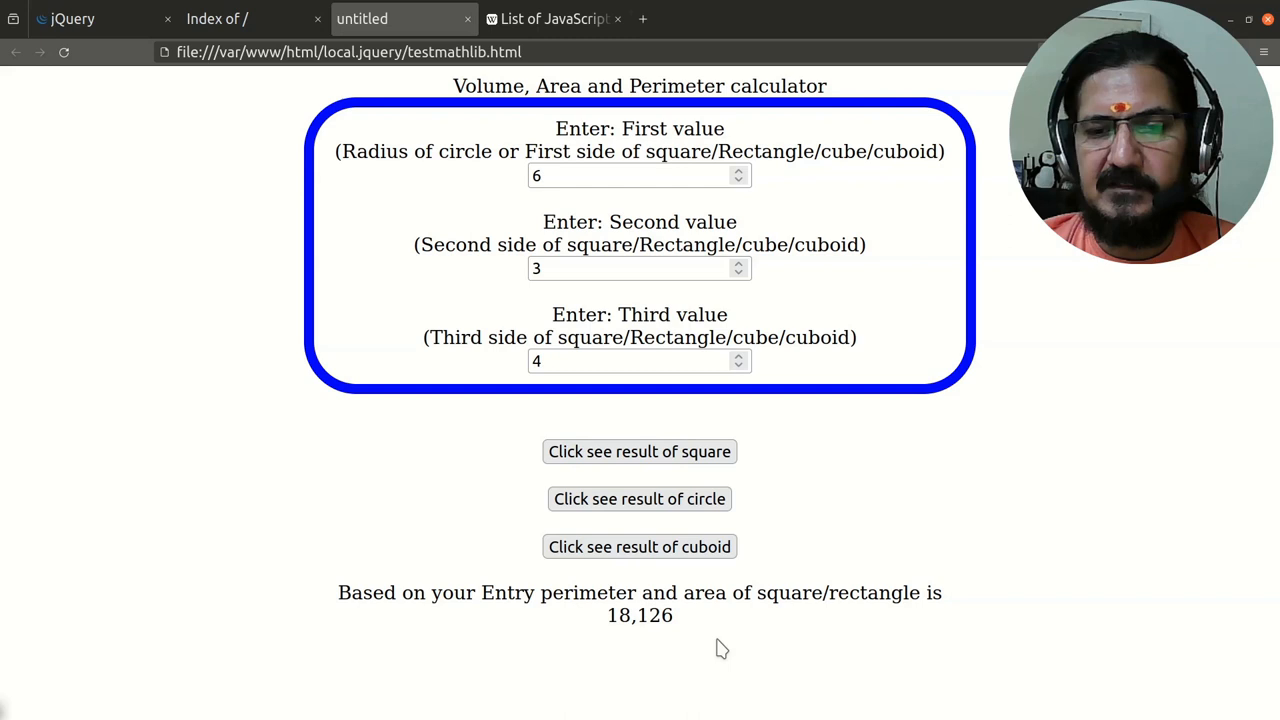
{"action": "mouse_move", "coordinate": [567, 291]}
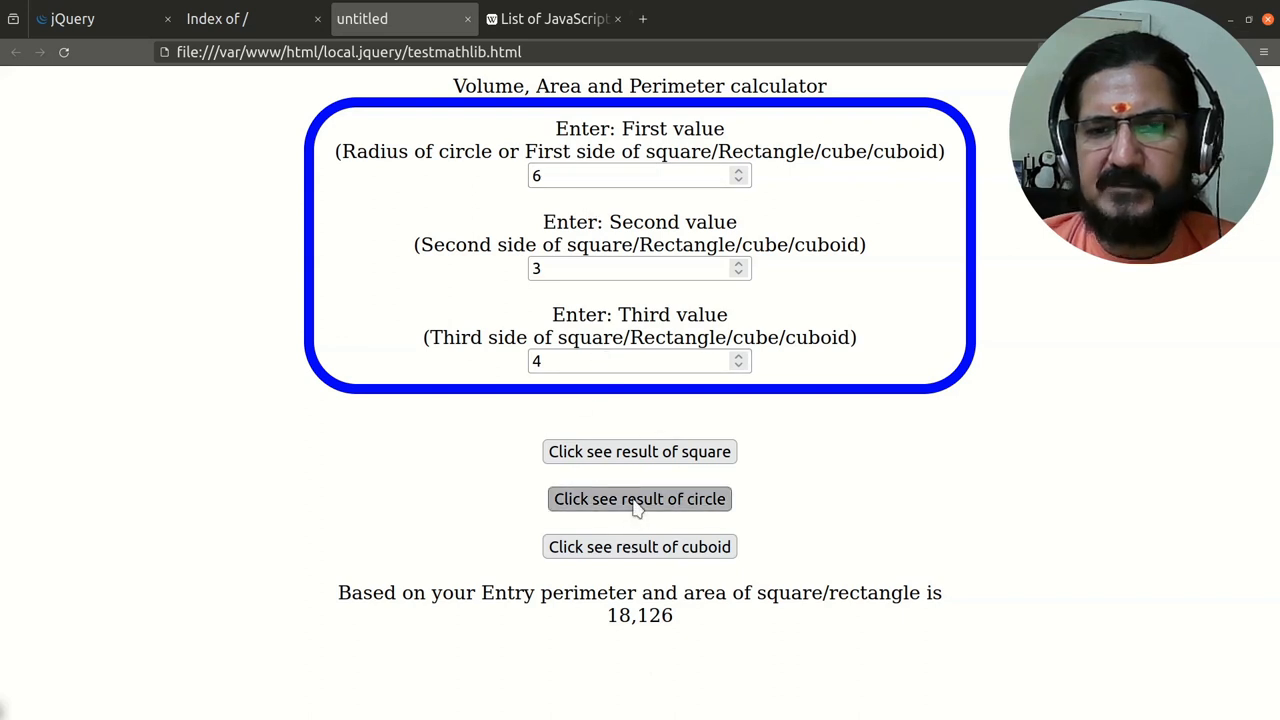
{"action": "left_click", "coordinate": [639, 499]}
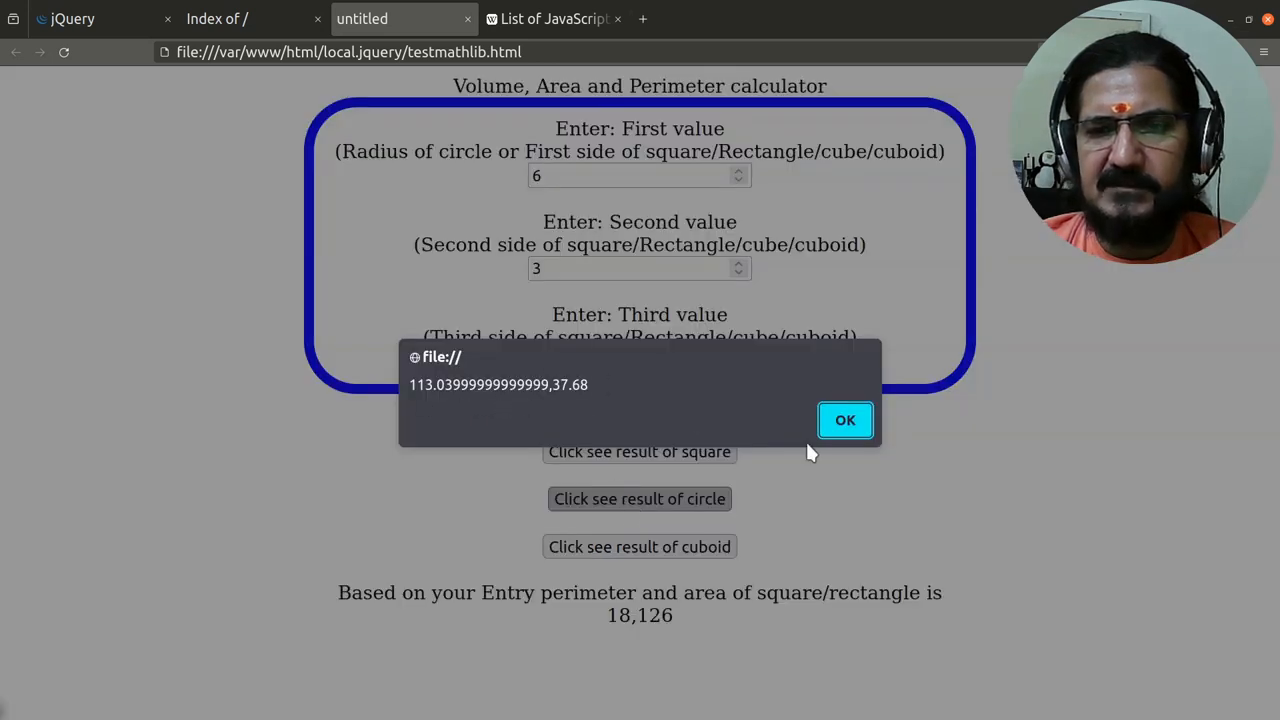
{"action": "left_click", "coordinate": [845, 419]}
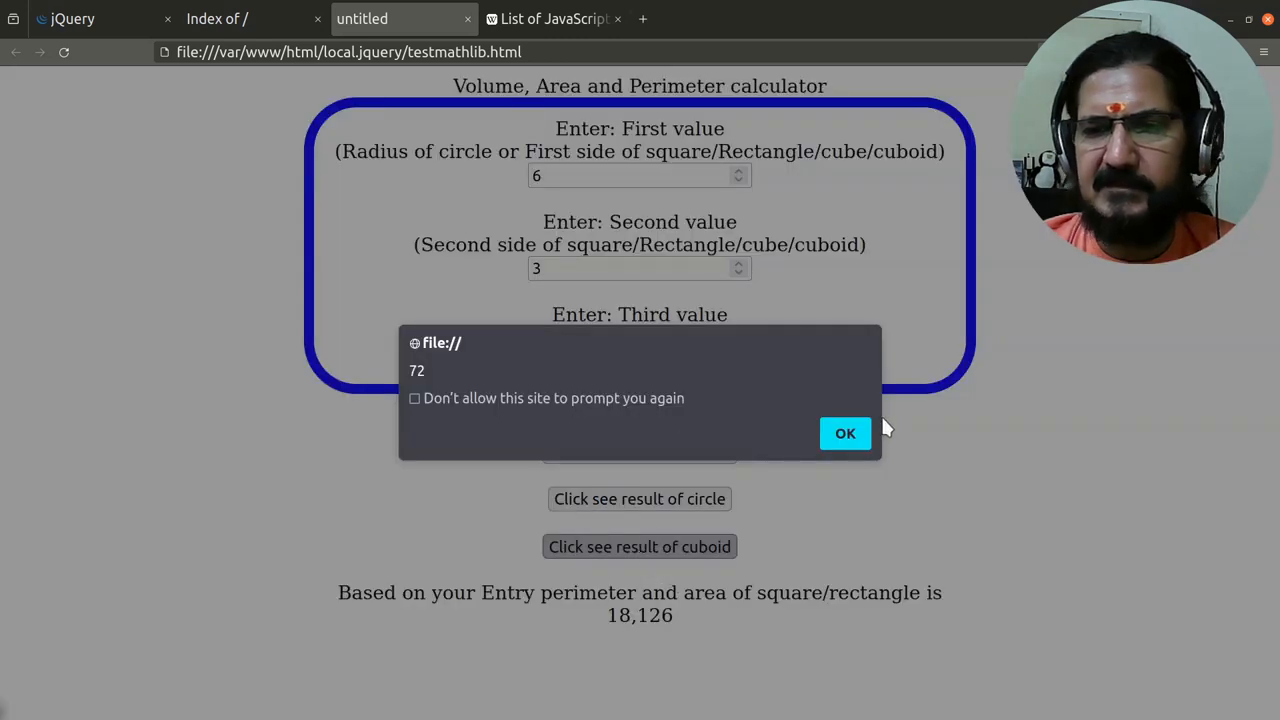
{"action": "left_click", "coordinate": [845, 433]}
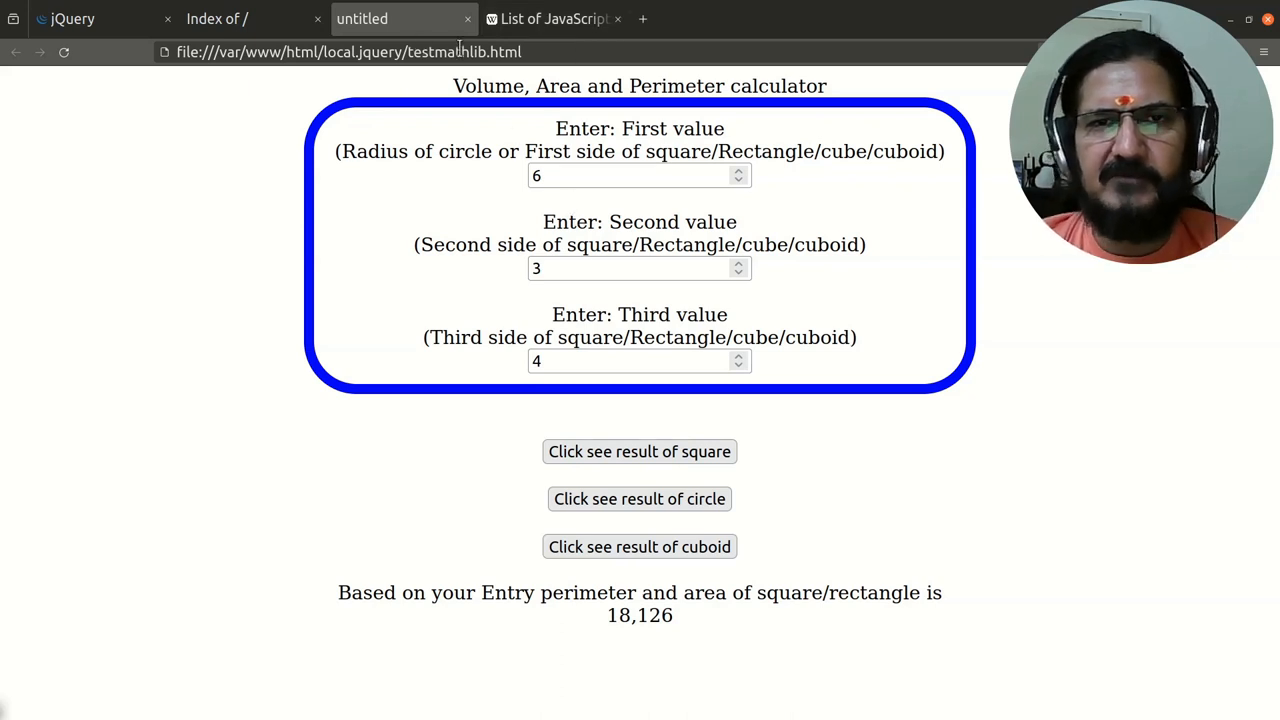
{"action": "mouse_move", "coordinate": [578, 230]}
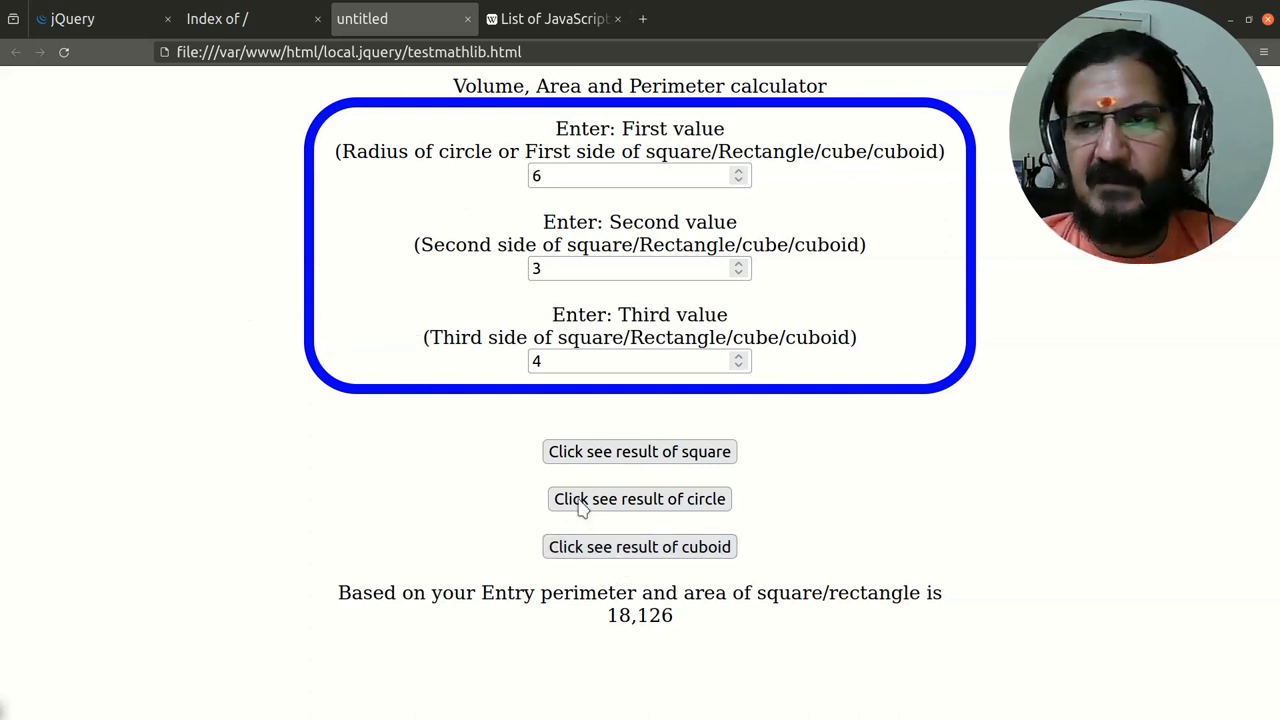
{"action": "mouse_move", "coordinate": [449, 540]}
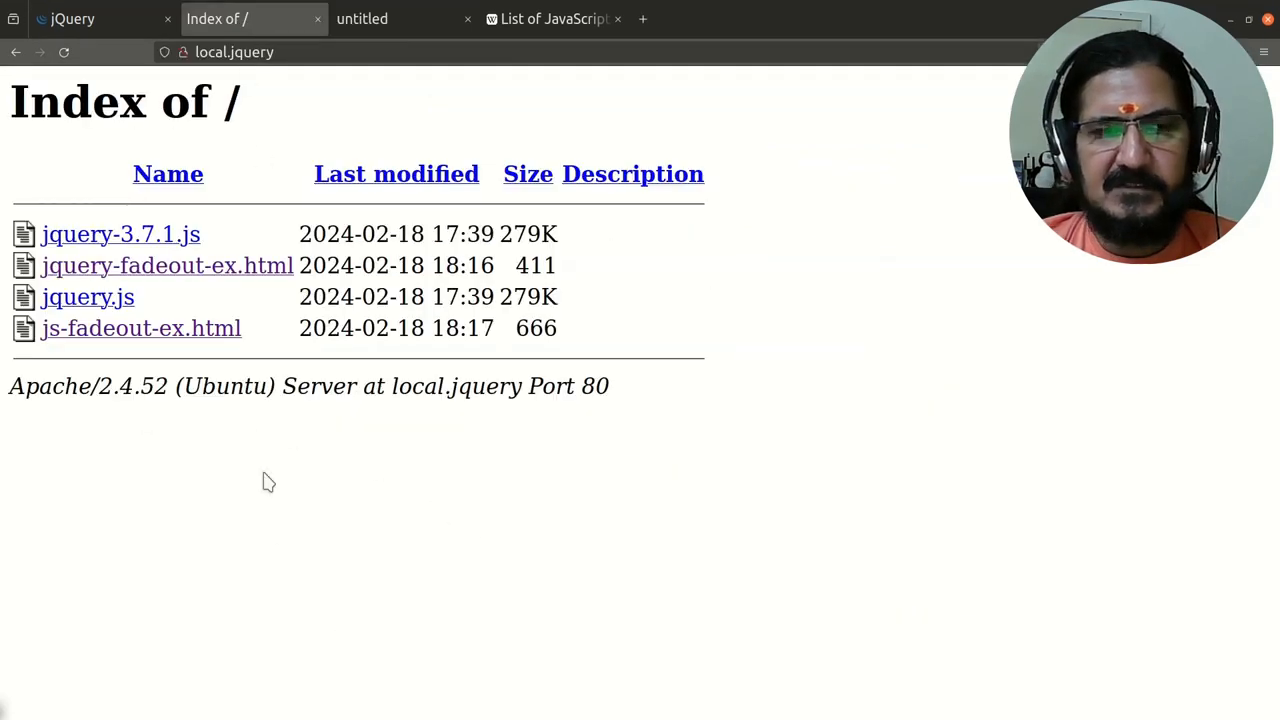
{"action": "mouse_move", "coordinate": [300, 606]}
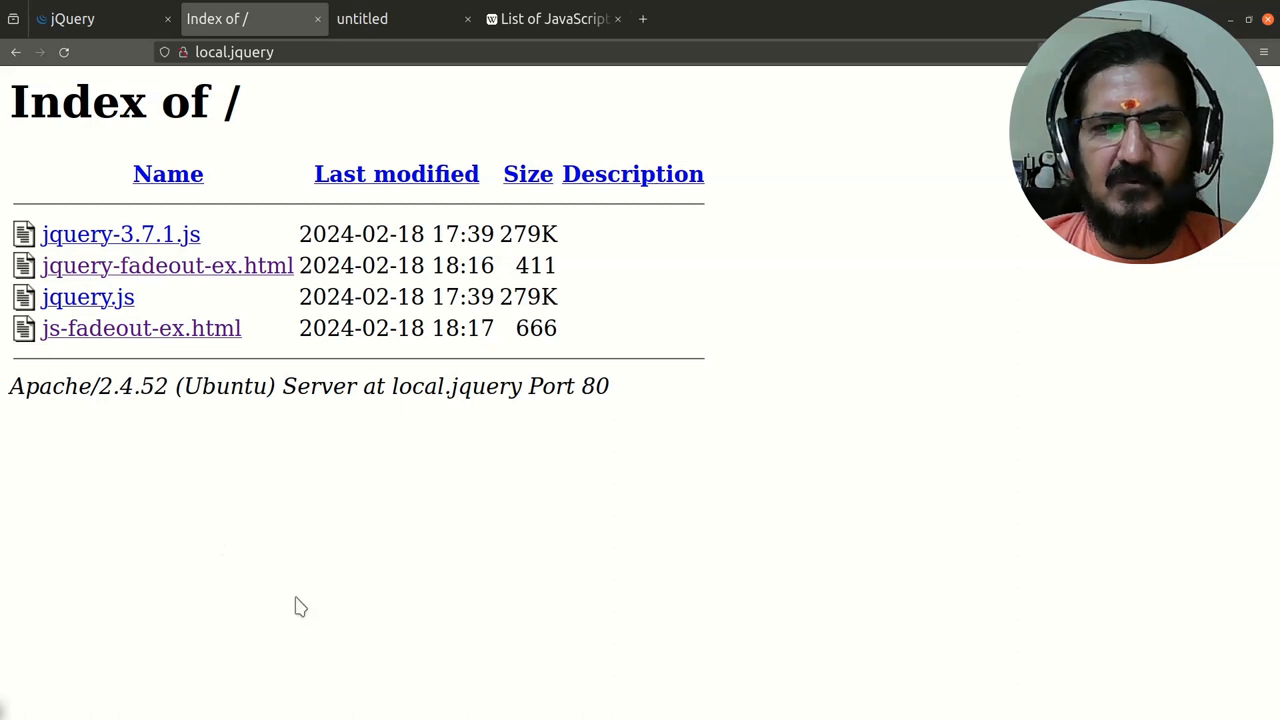
{"action": "mouse_move", "coordinate": [199, 340]}
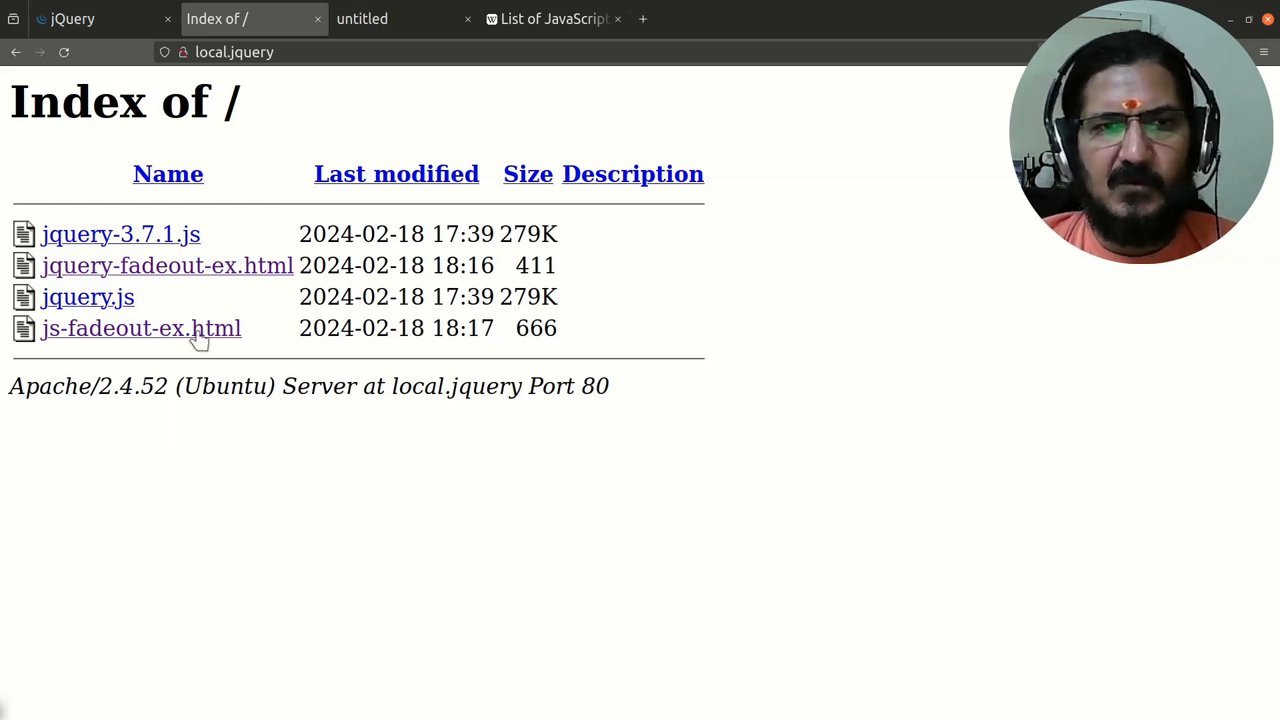
{"action": "mouse_move", "coordinate": [55, 357]}
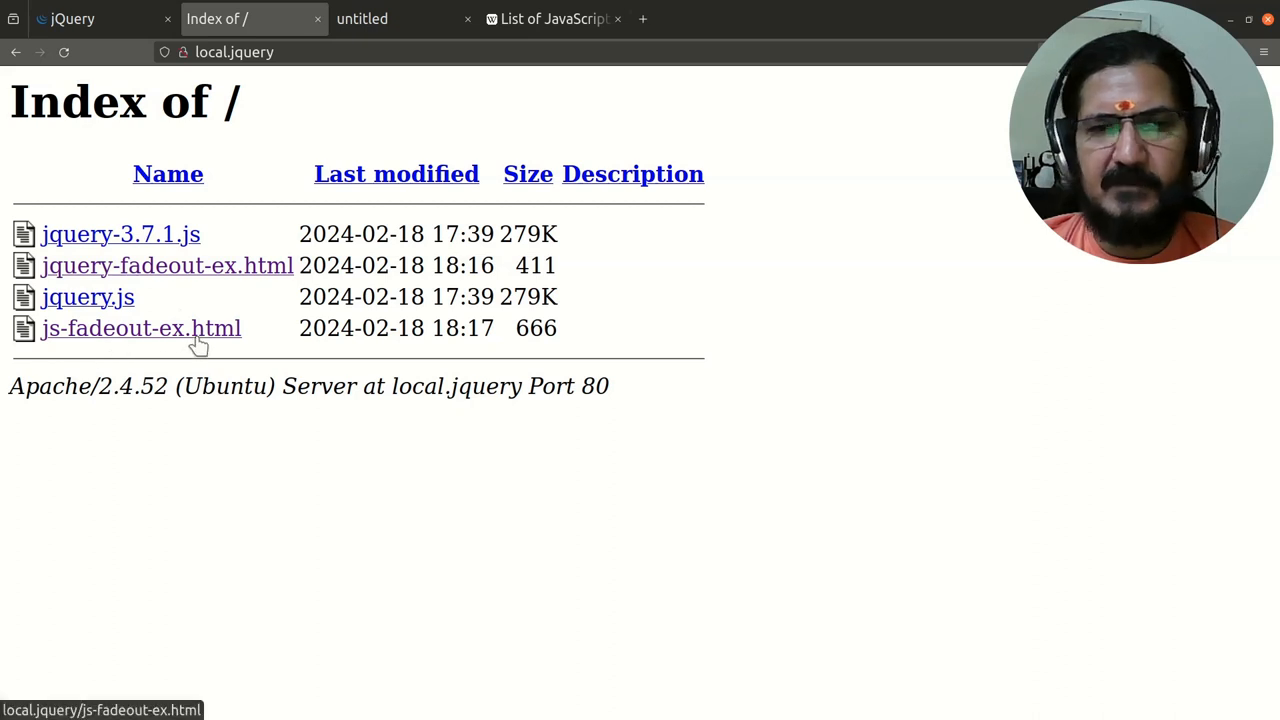
{"action": "mouse_move", "coordinate": [250, 265]}
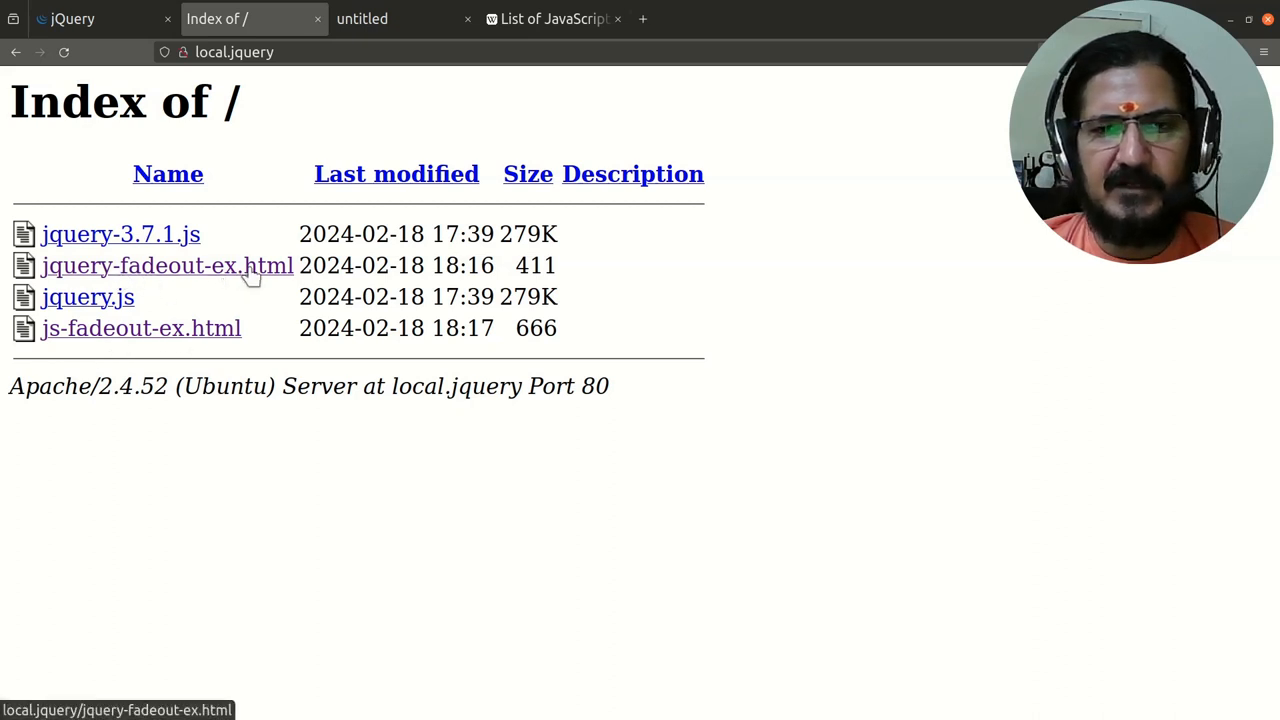
{"action": "mouse_move", "coordinate": [141, 328]}
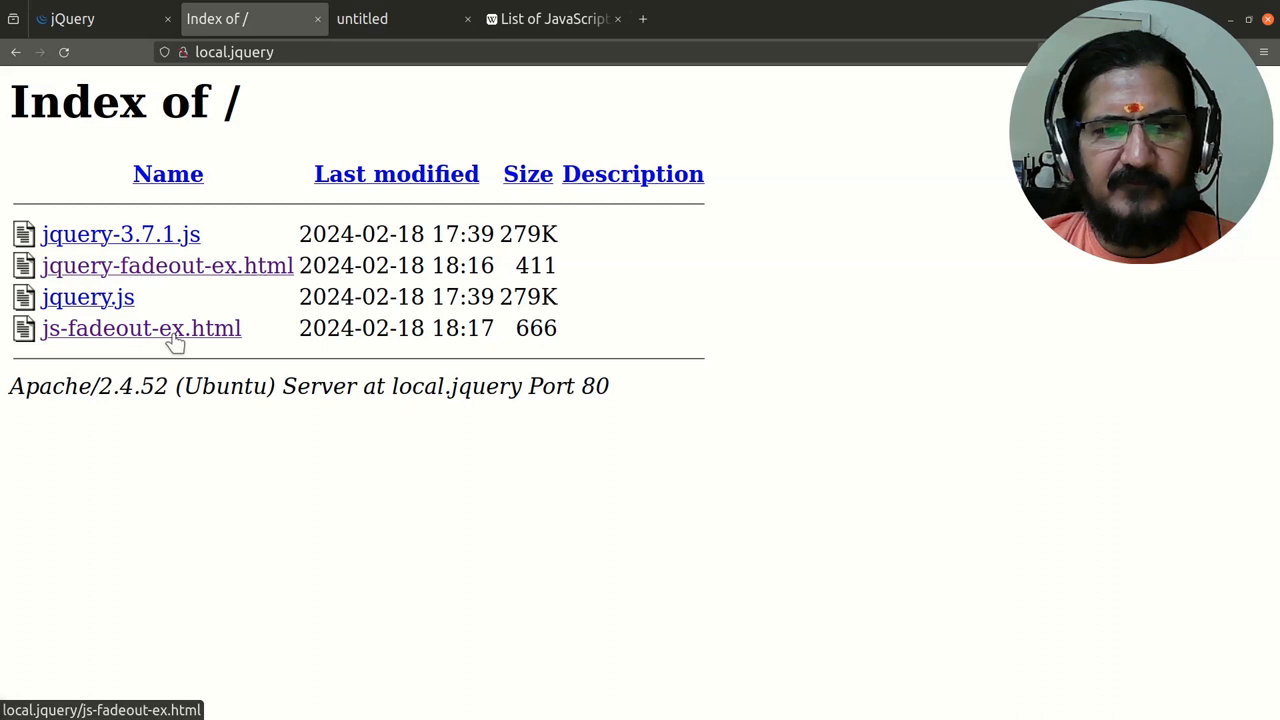
{"action": "left_click", "coordinate": [141, 328]}
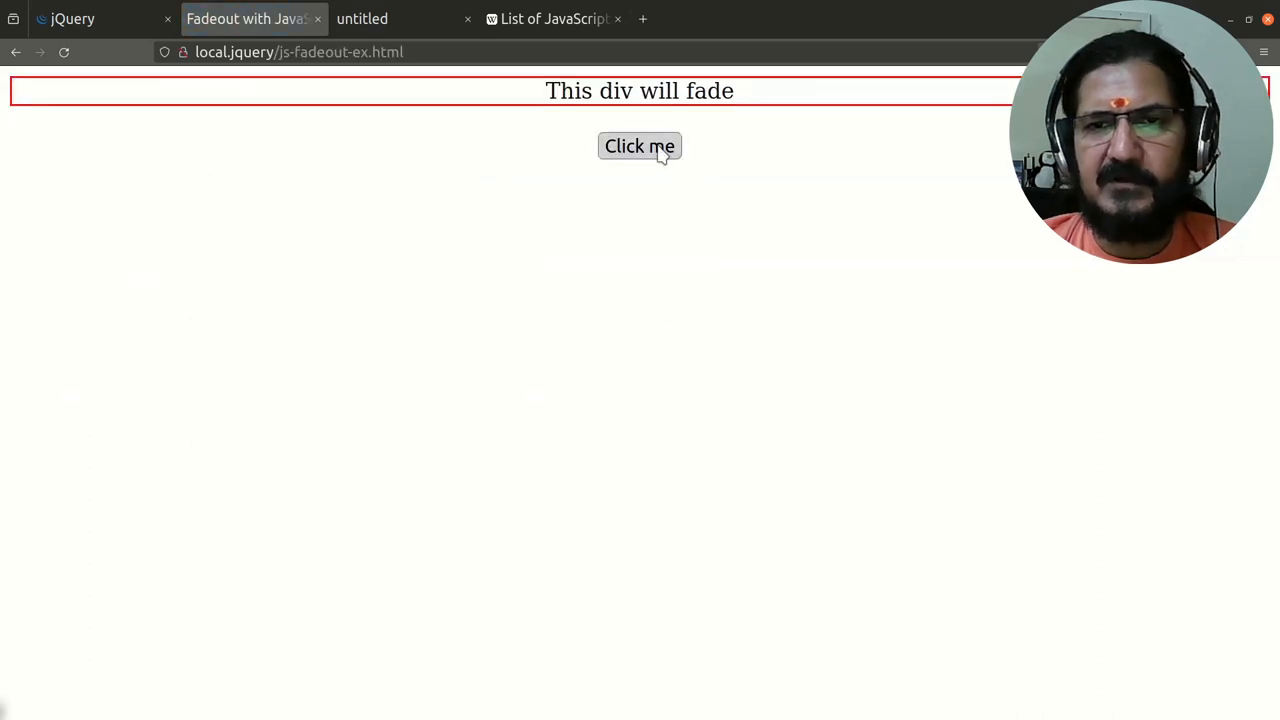
{"action": "left_click", "coordinate": [639, 146]}
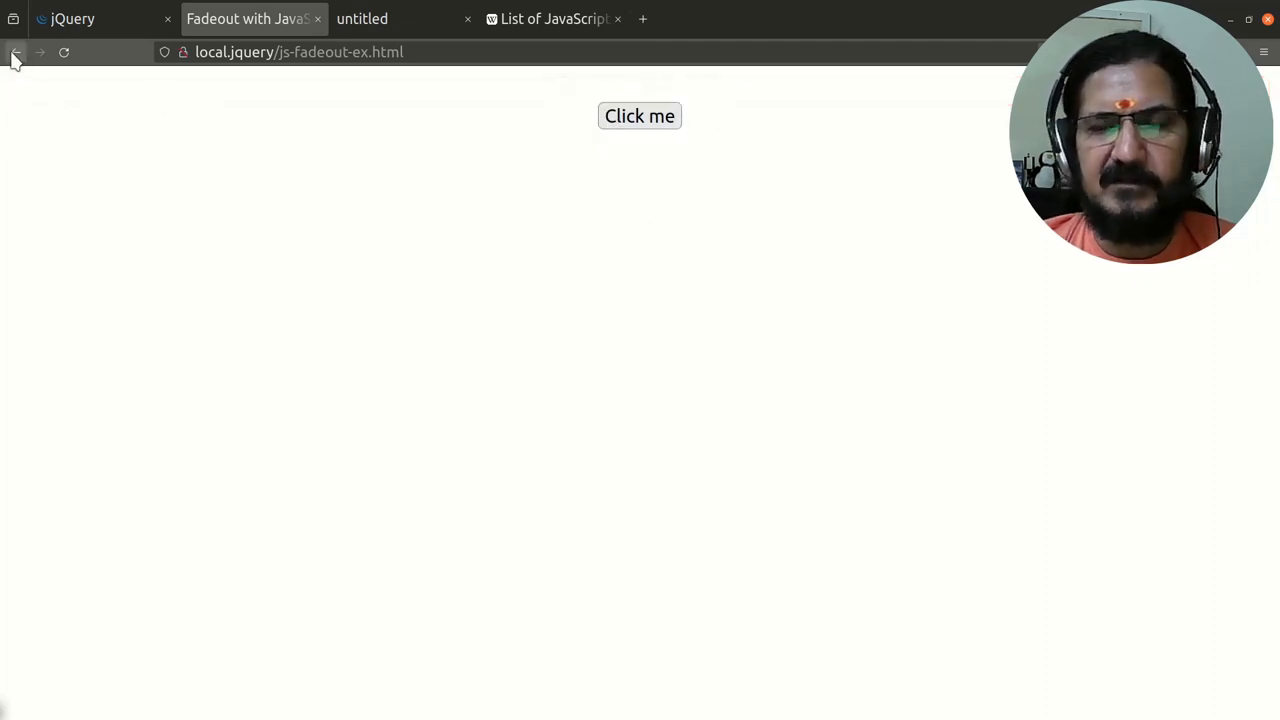
{"action": "left_click", "coordinate": [16, 52]}
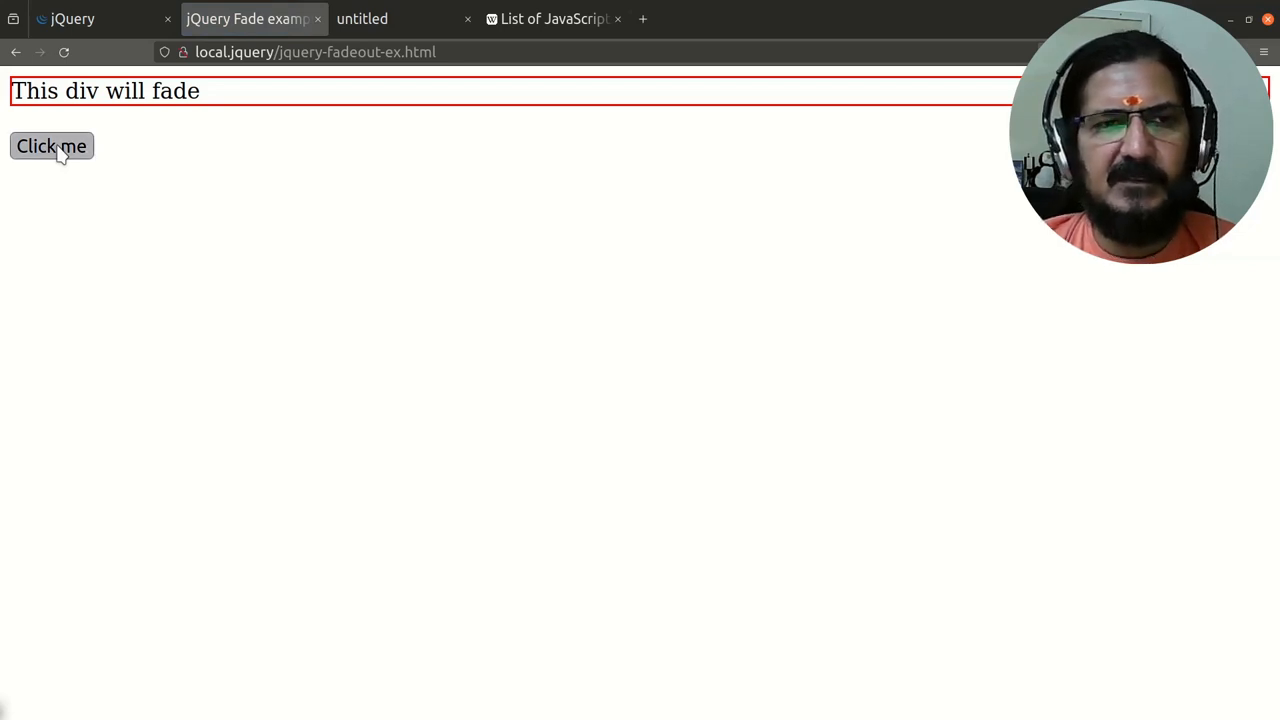
{"action": "left_click", "coordinate": [51, 146]}
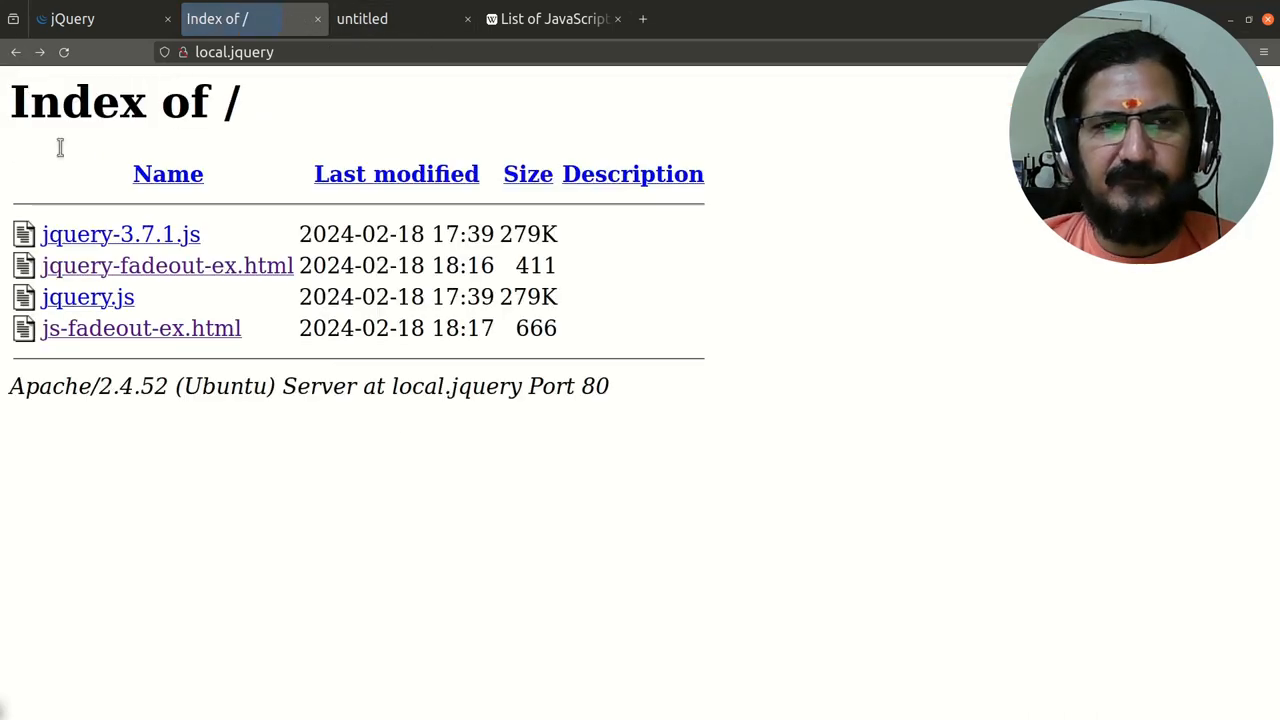
{"action": "mouse_move", "coordinate": [137, 640]}
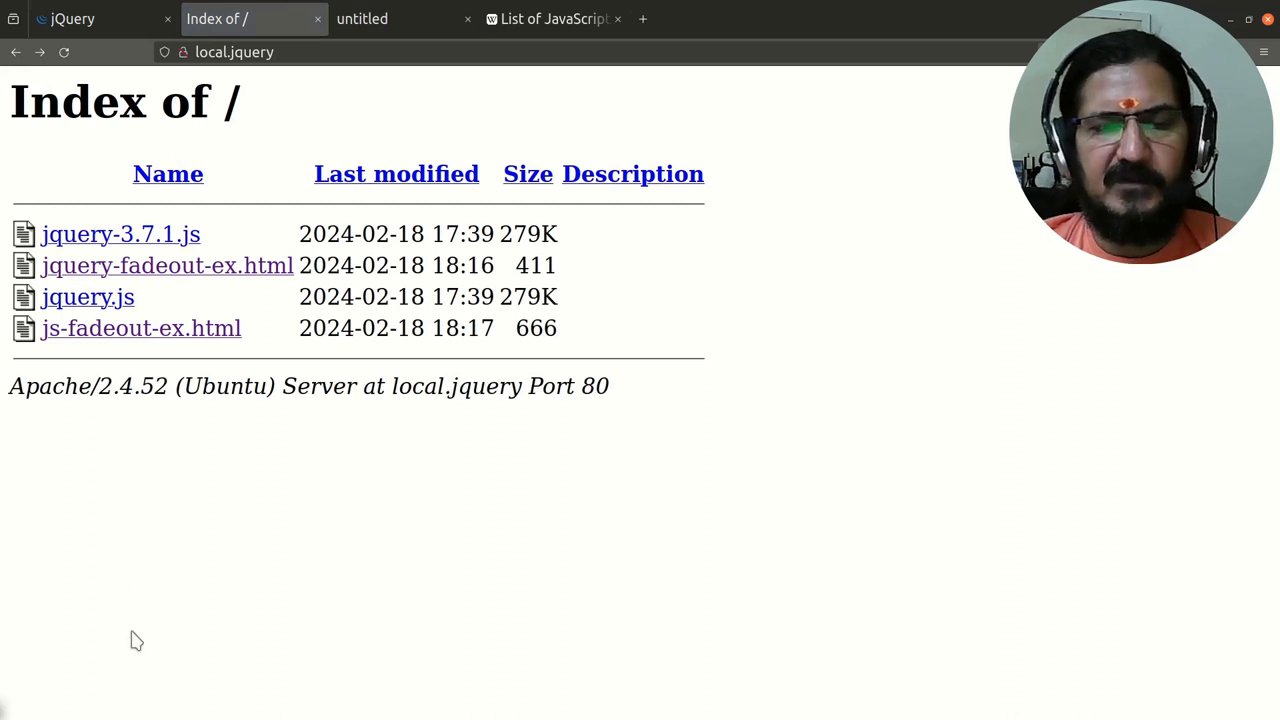
{"action": "mouse_move", "coordinate": [141, 328]}
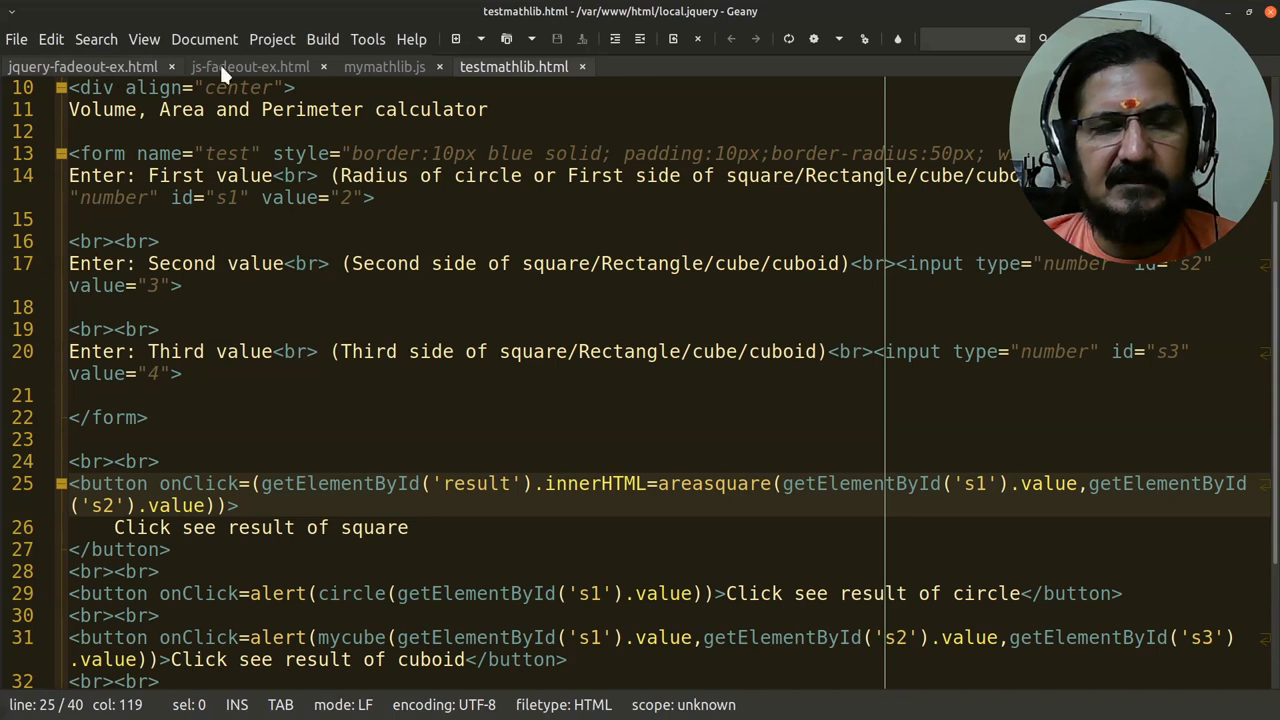
- Review js-fadeout-ex.html, where Click me calls hideMe on the fademe div with 3000 ms
{"action": "left_click", "coordinate": [249, 66]}
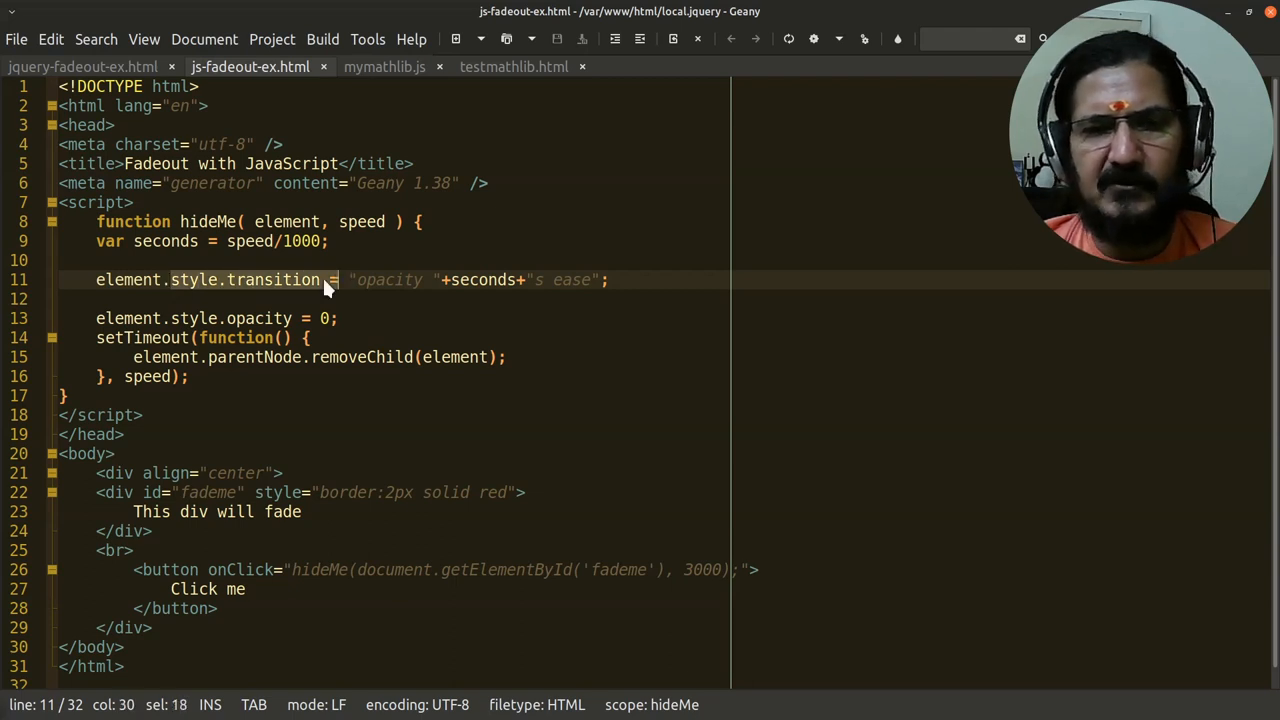
{"action": "left_click", "coordinate": [200, 280]}
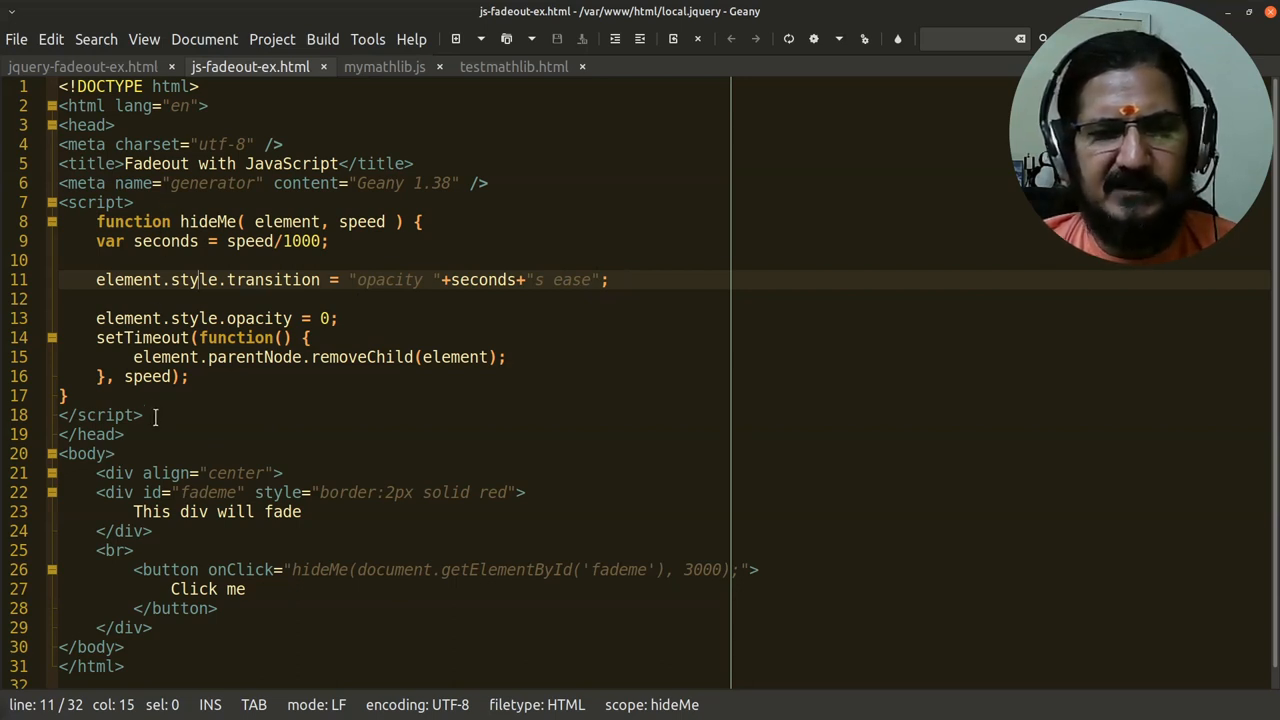
{"action": "mouse_move", "coordinate": [400, 480]}
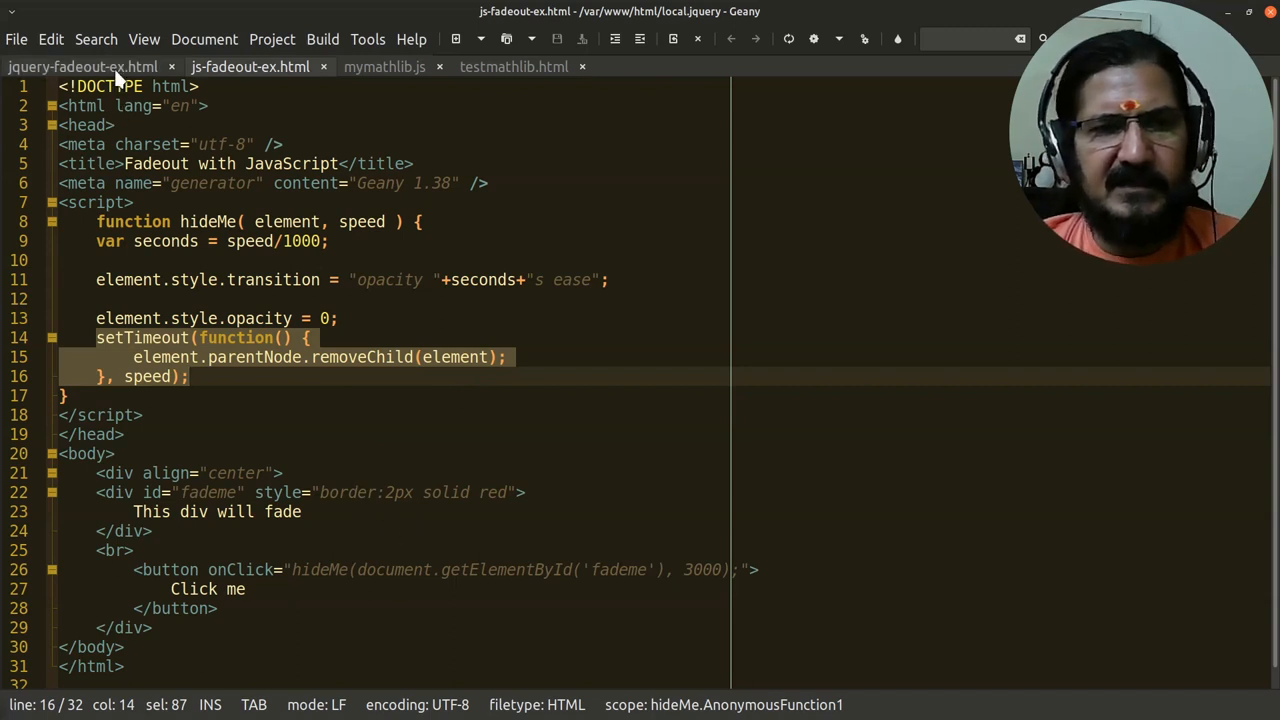
{"action": "mouse_move", "coordinate": [83, 66]}
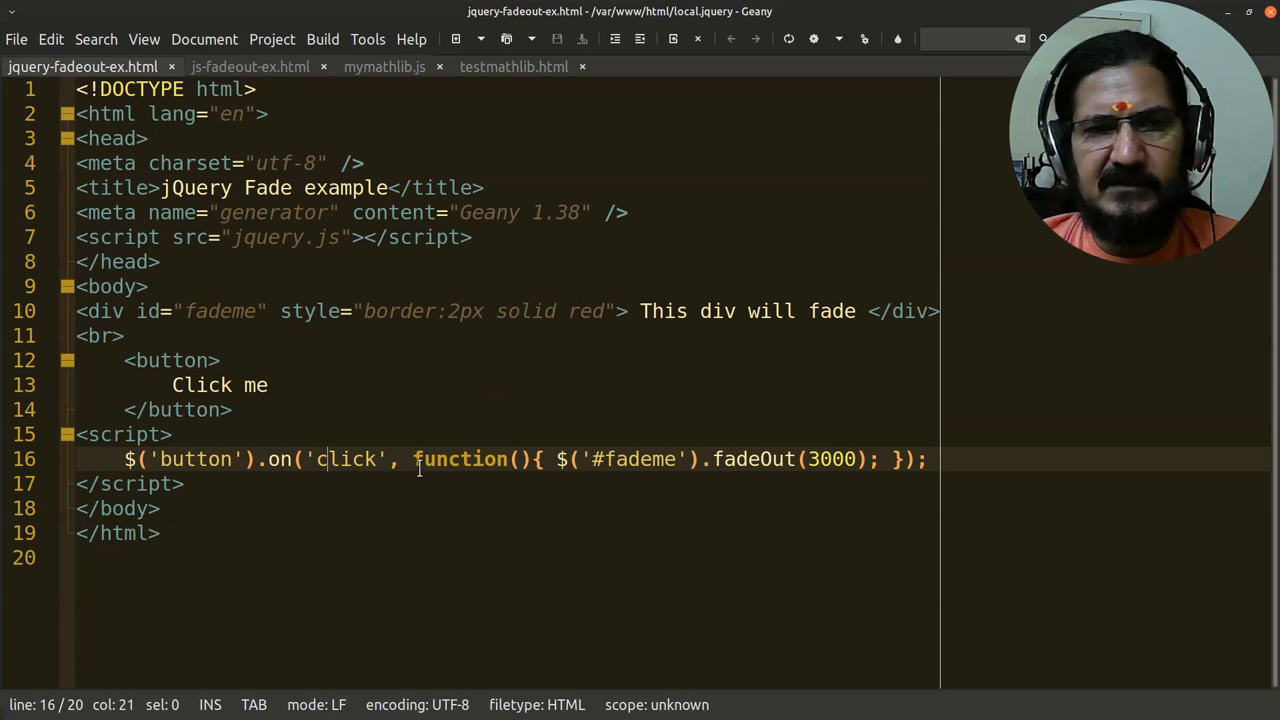
{"action": "left_click", "coordinate": [250, 67]}
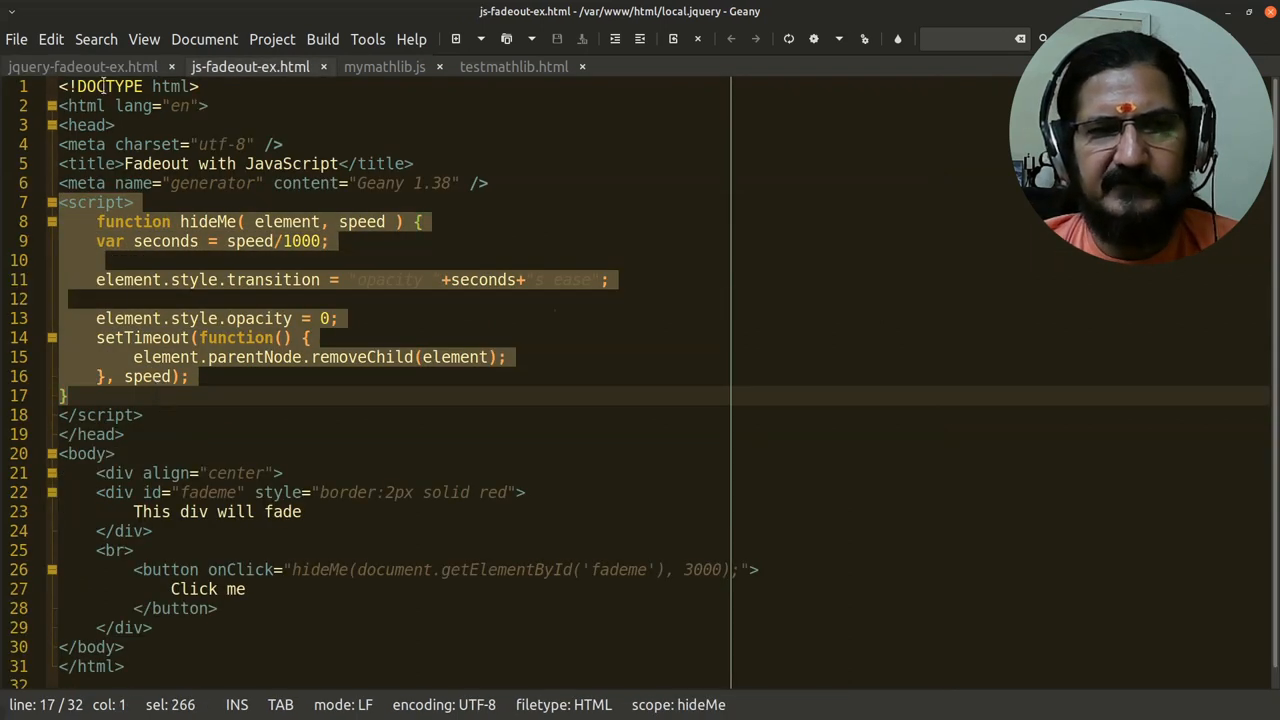
{"action": "left_click", "coordinate": [82, 66]}
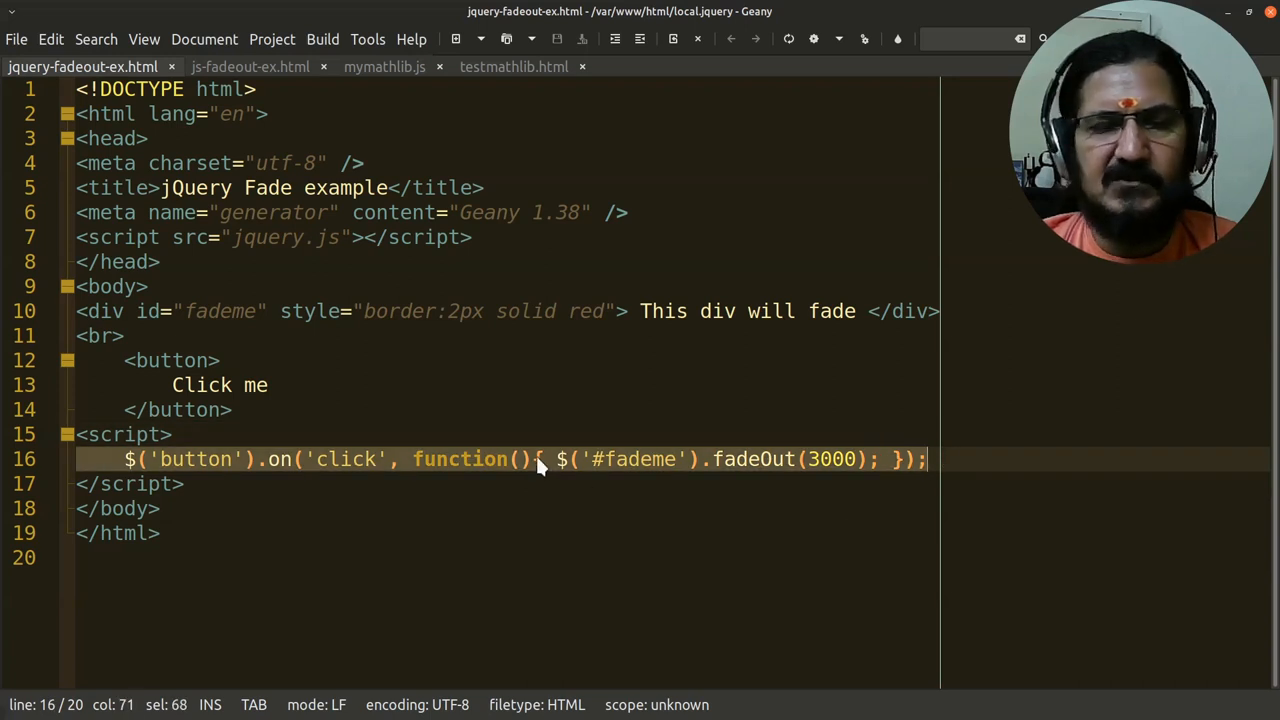
{"action": "mouse_move", "coordinate": [453, 459]}
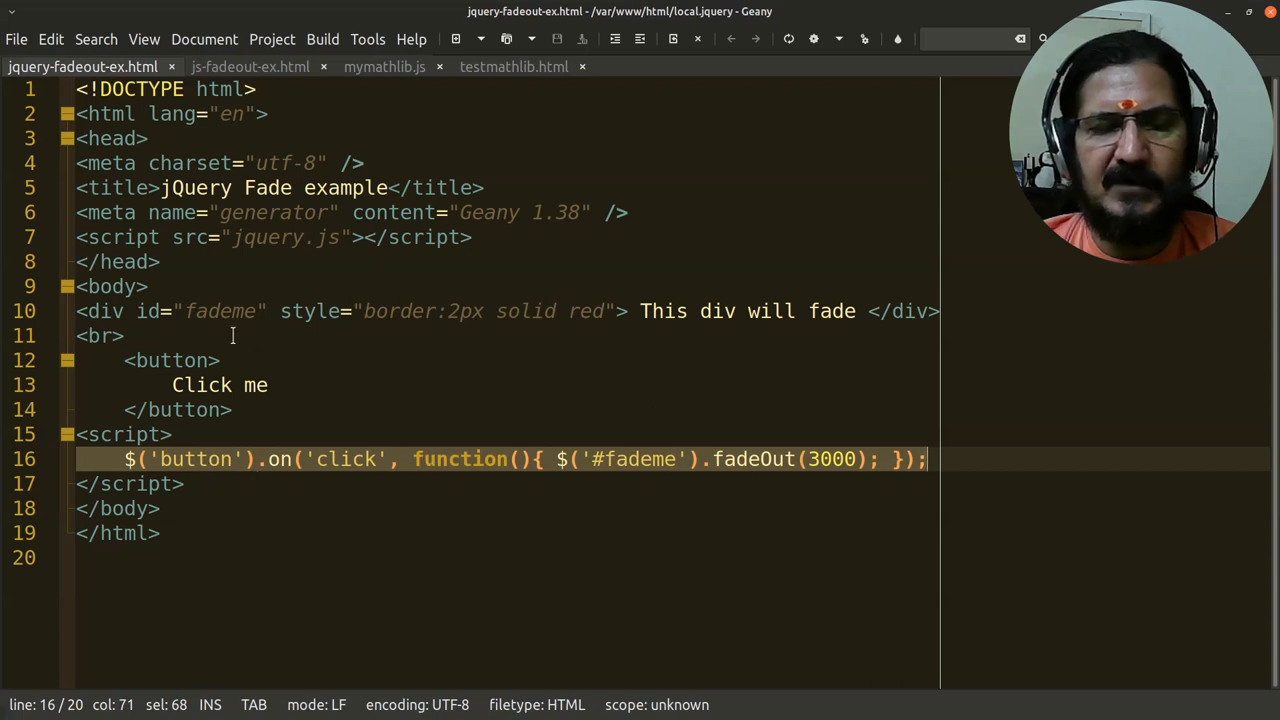
{"action": "mouse_move", "coordinate": [640, 468]}
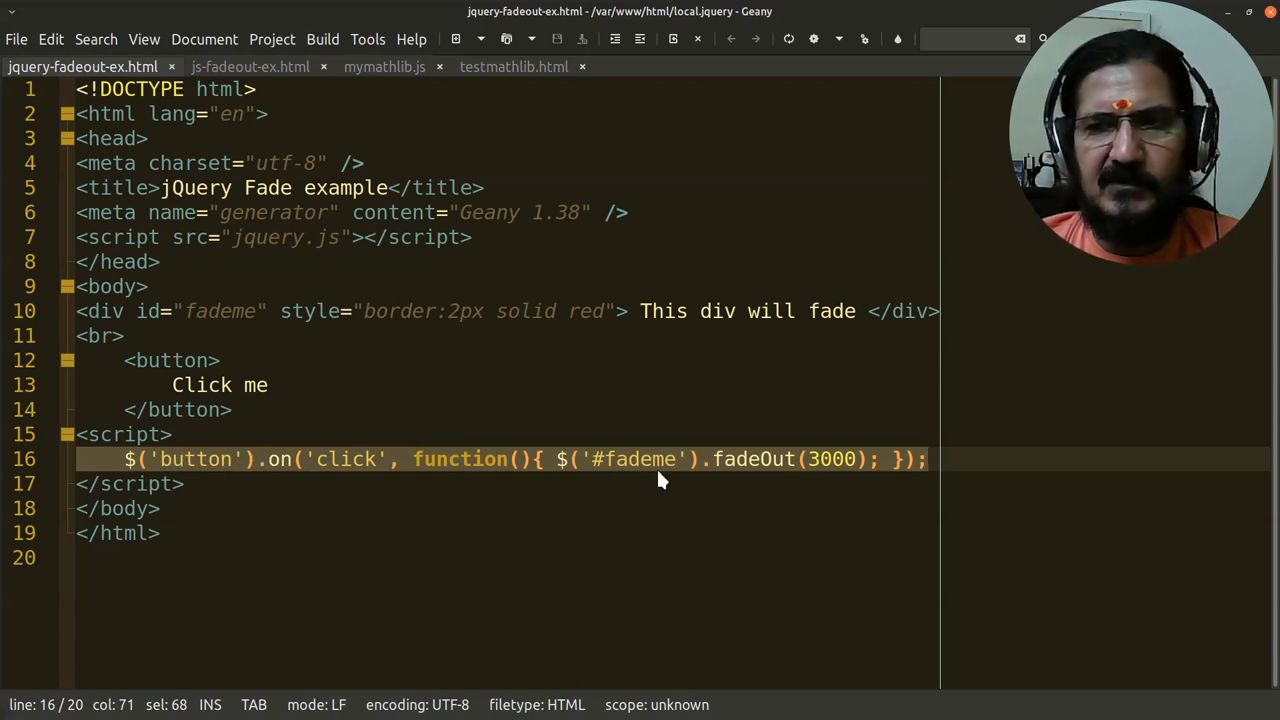
{"action": "mouse_move", "coordinate": [348, 258]}
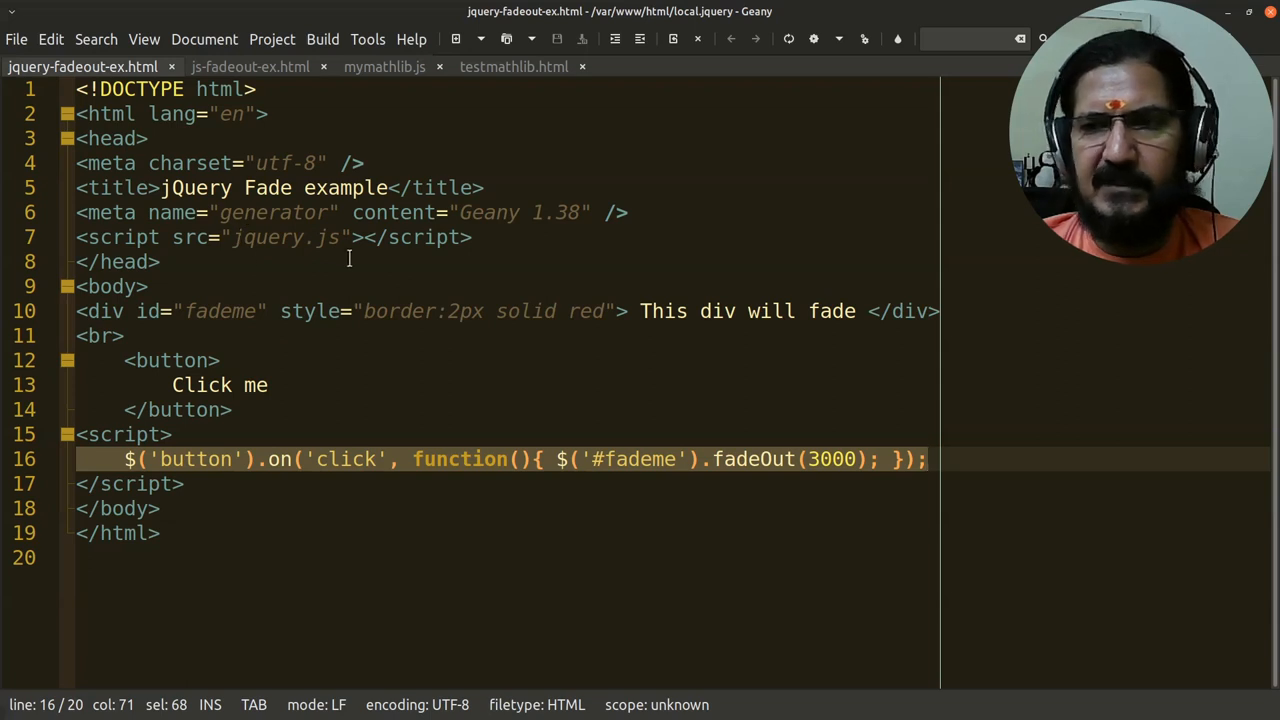